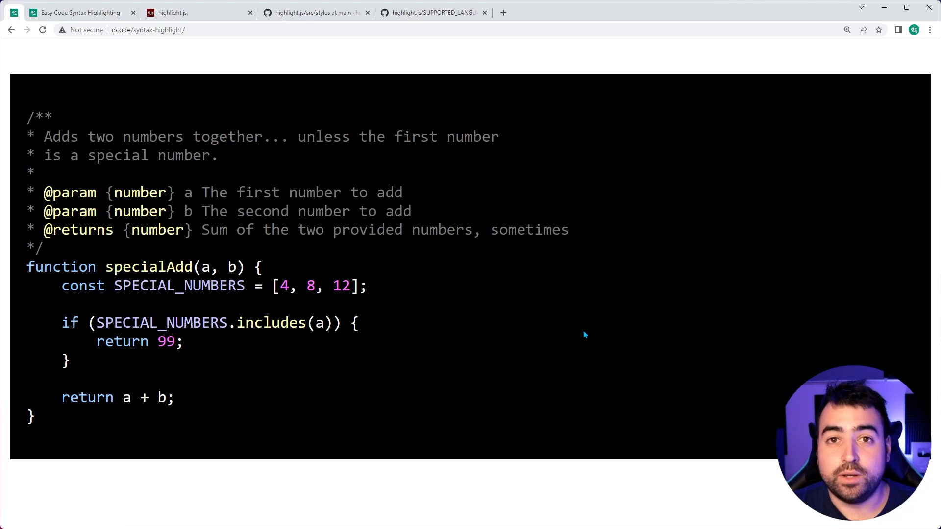
mouse_move(626, 326)
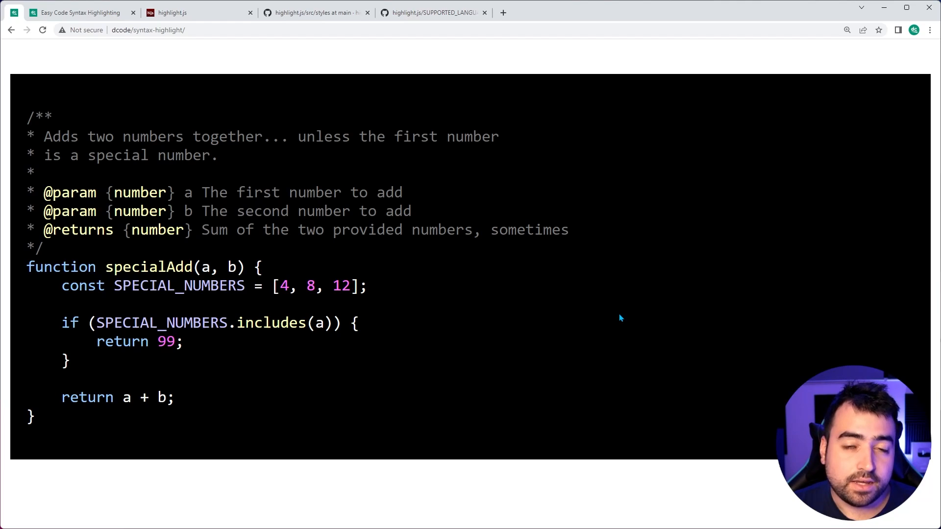
mouse_move(495, 296)
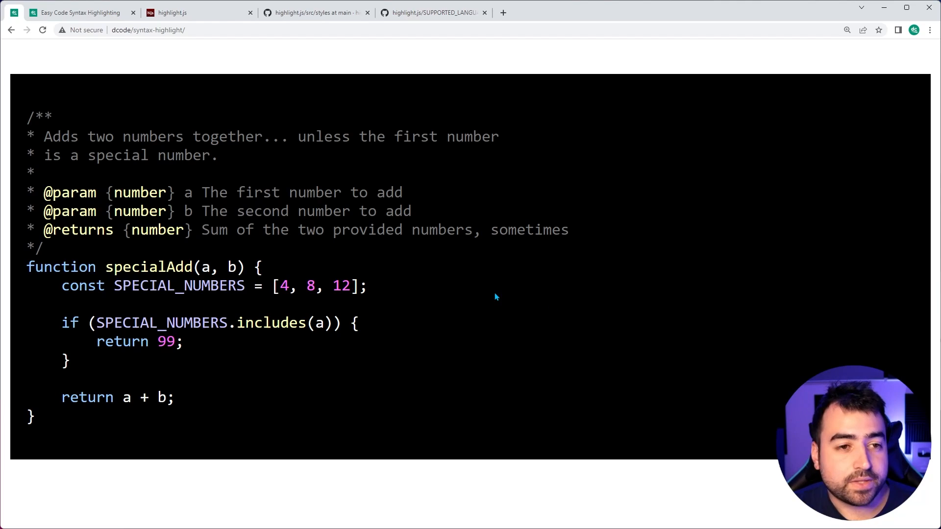
Browse the highlight.js site to the version 11.7.0 download page's Hosted CDN snippets, then return to the editor
left_click(192, 13)
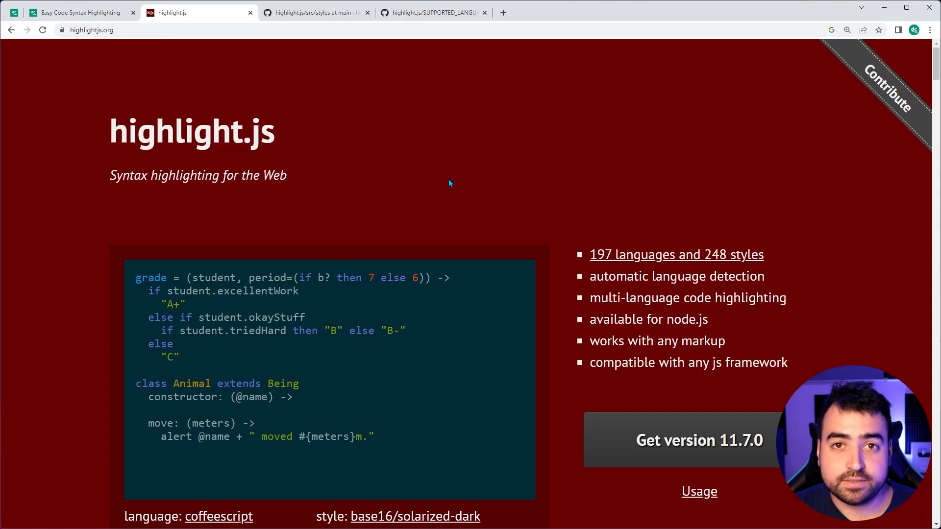
scroll("down", 3)
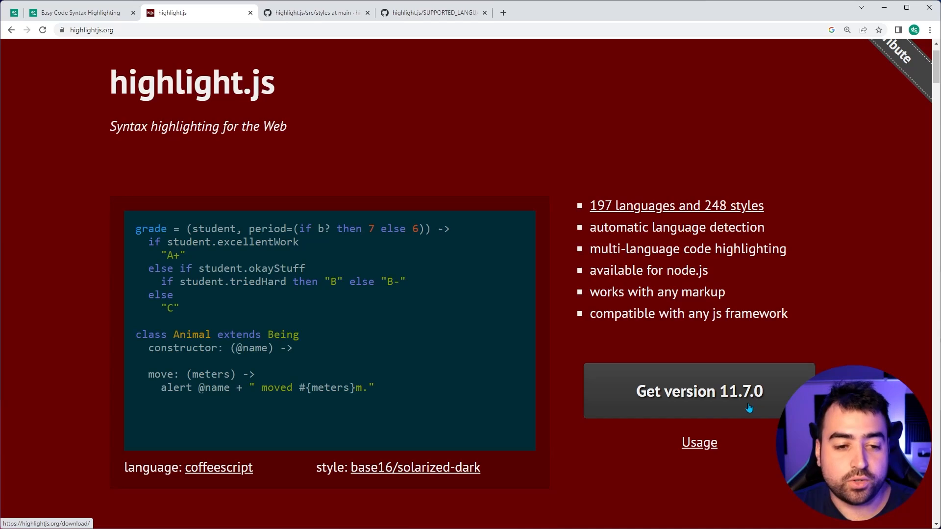
left_click(698, 390)
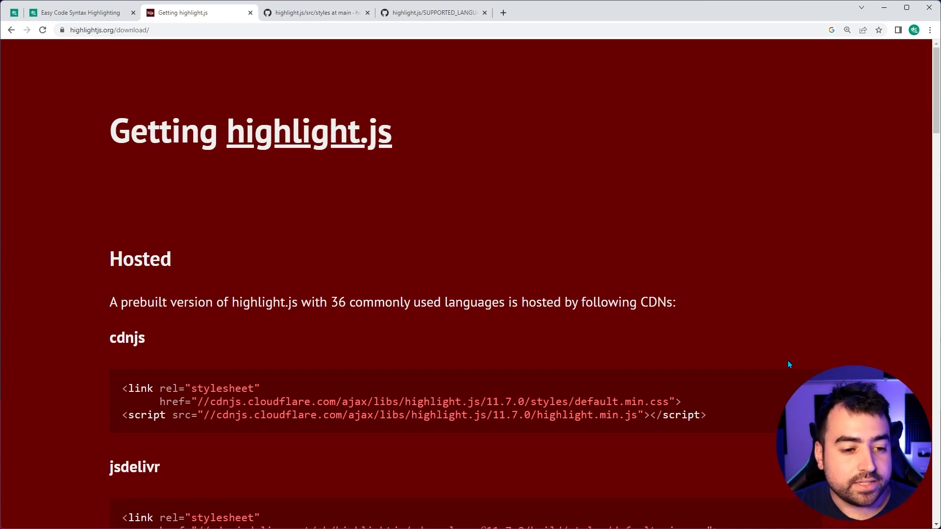
scroll("down", 3)
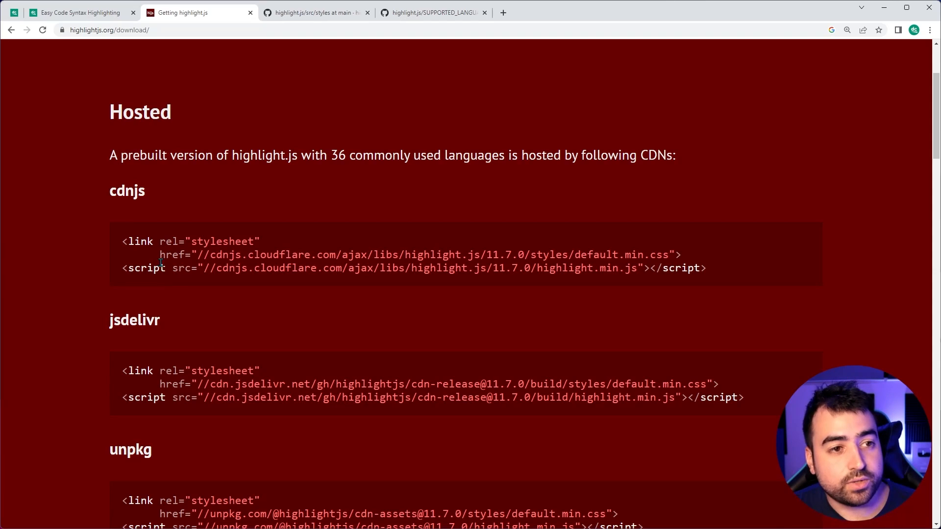
left_click(81, 13)
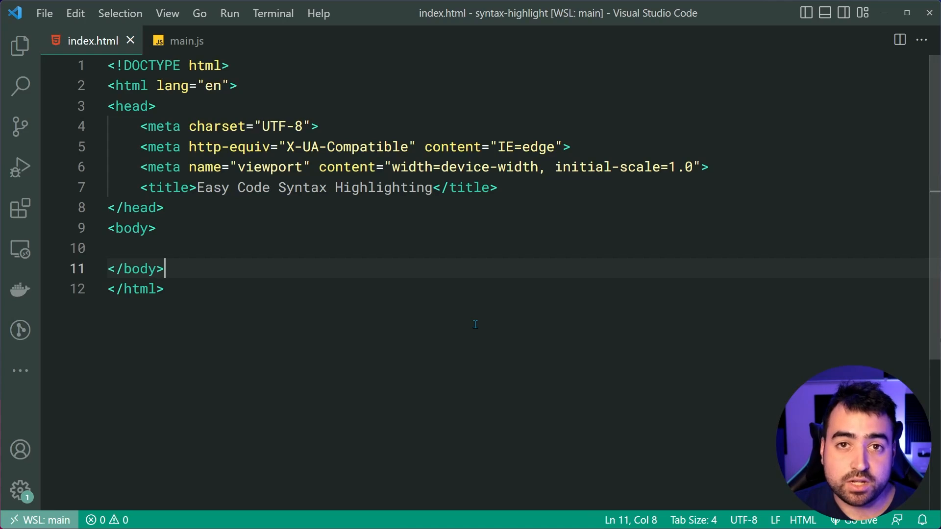
mouse_move(186, 40)
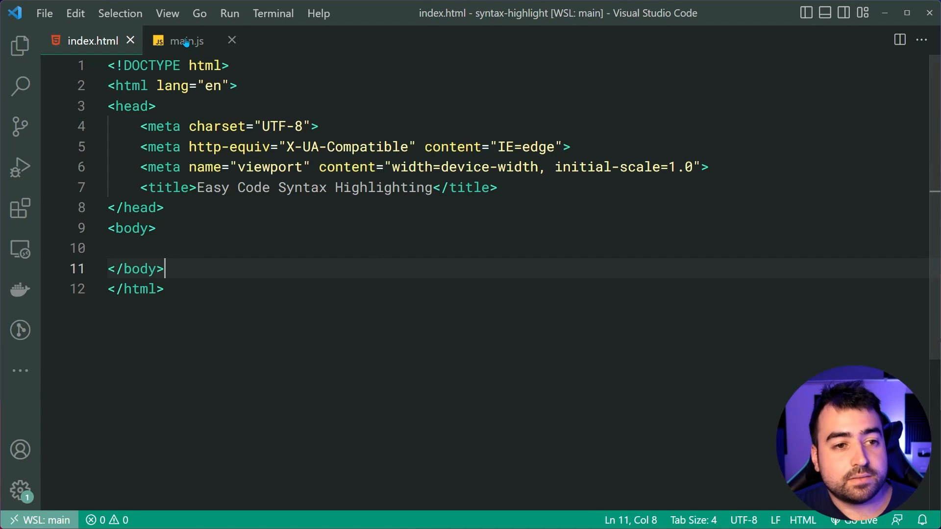
Copy the specialAdd function from main.js and start an <!-- comment in index.html's body to hold it
left_click(186, 41)
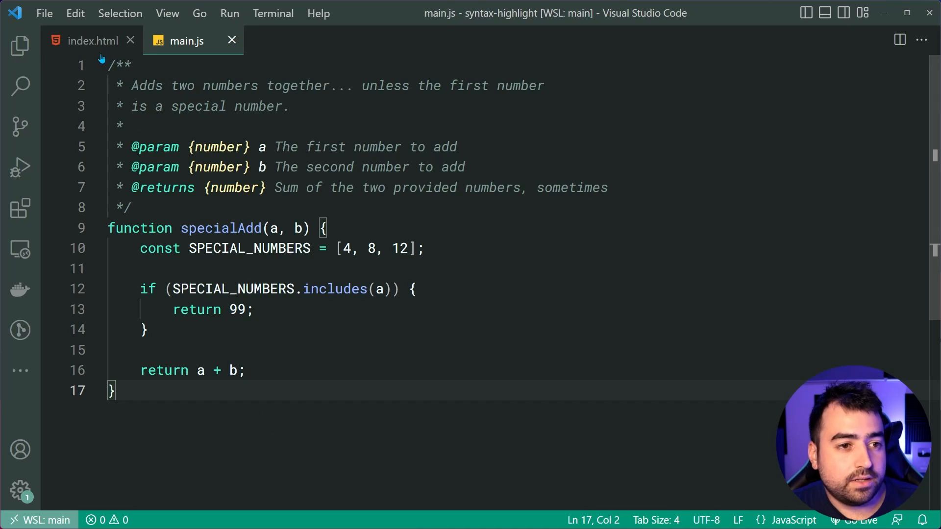
left_click(93, 40)
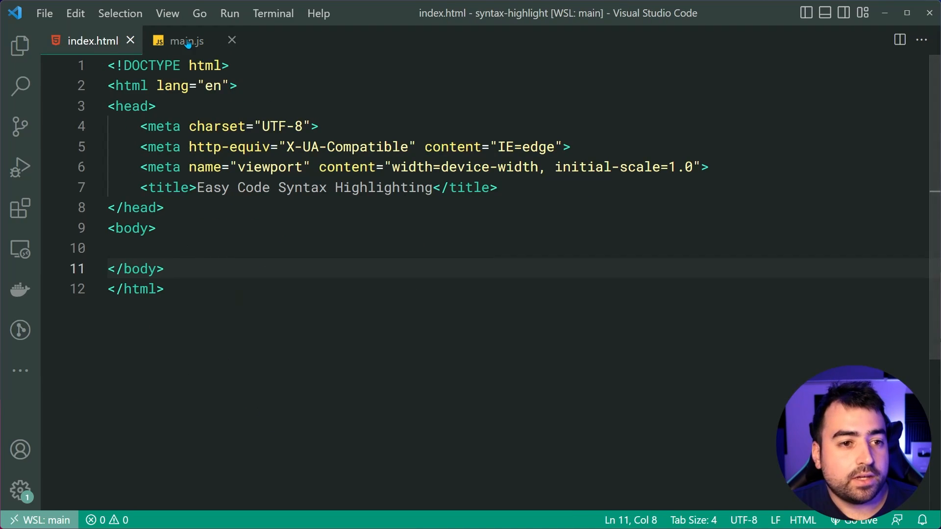
left_click(187, 41)
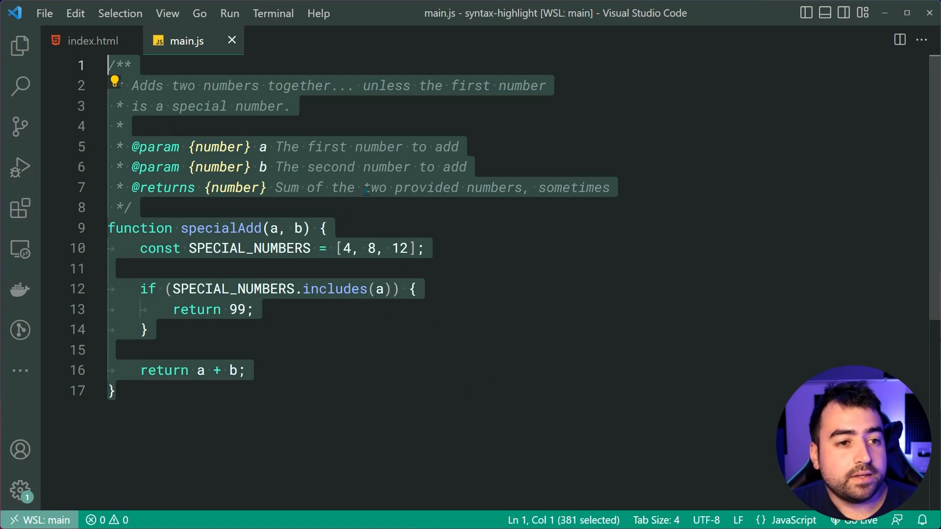
left_click(93, 40)
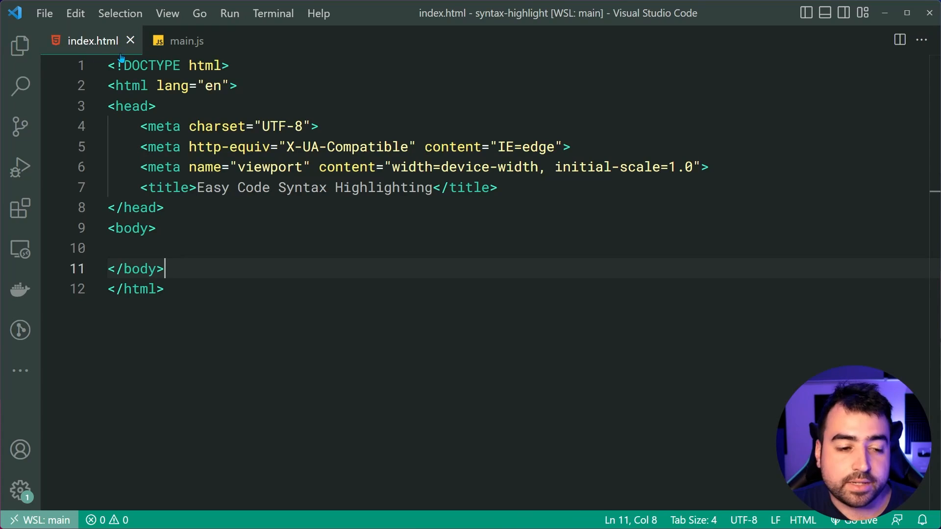
type("<!")
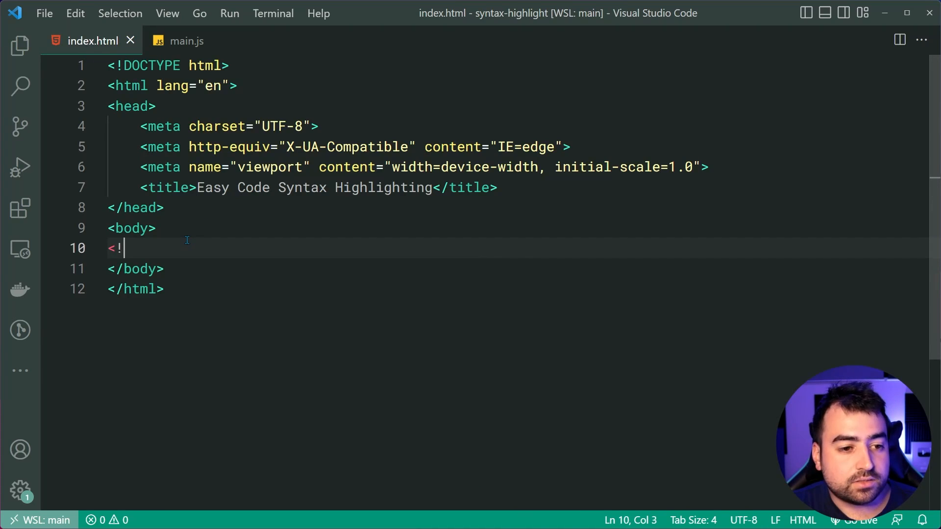
type("--")
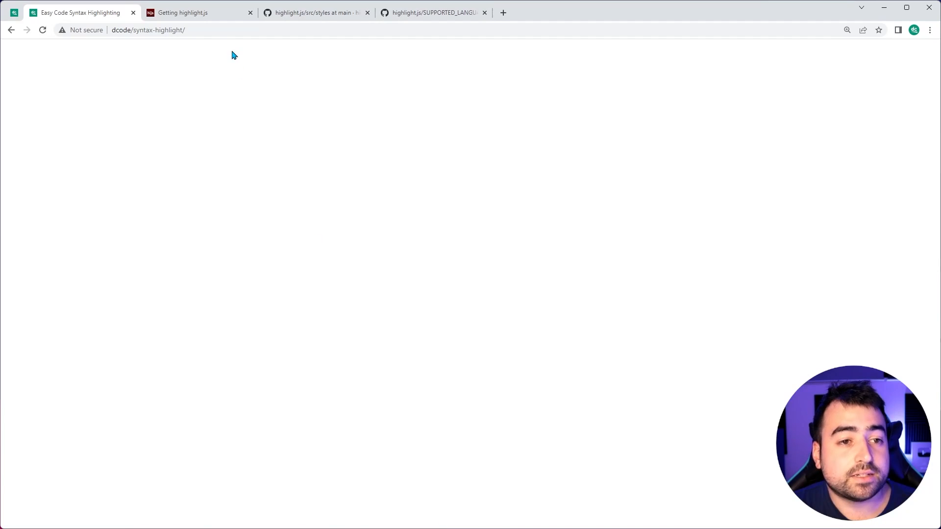
Select the cdnjs <link> stylesheet snippet on the highlight.js download page for copying
left_click(198, 13)
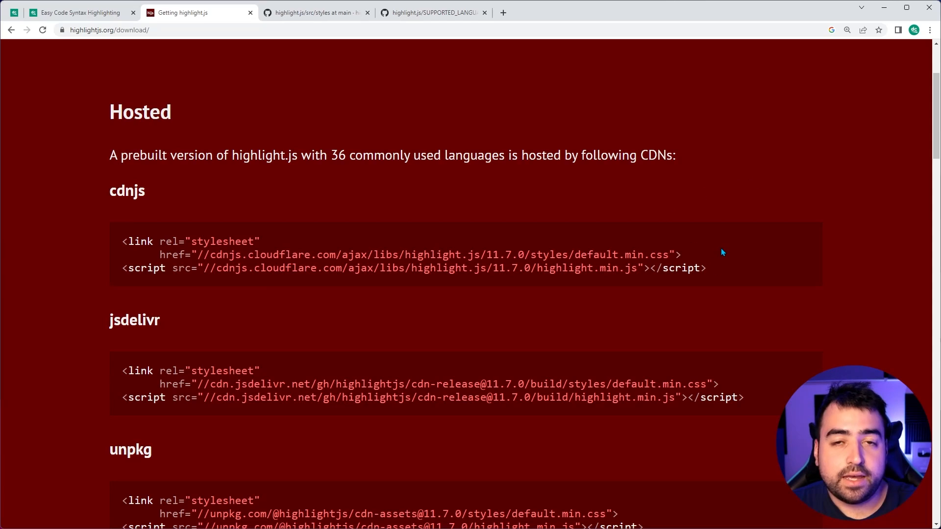
mouse_move(731, 254)
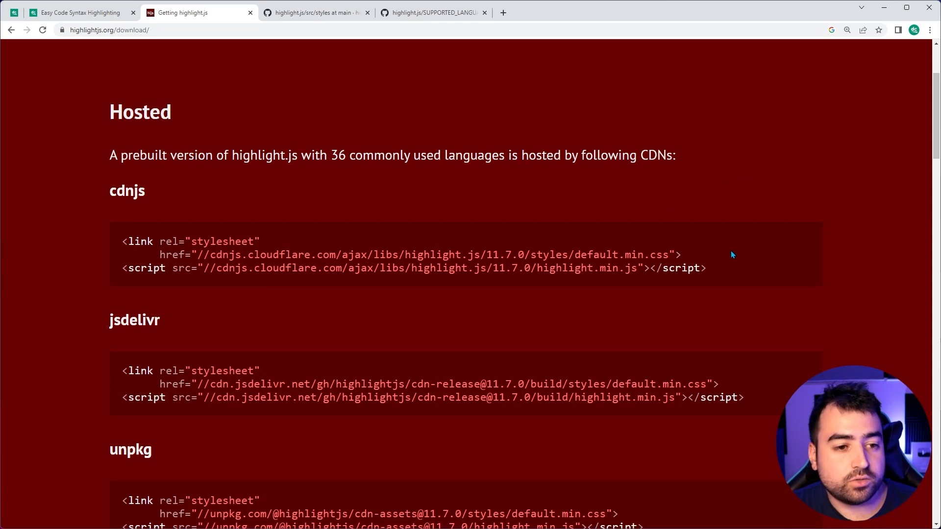
mouse_move(736, 246)
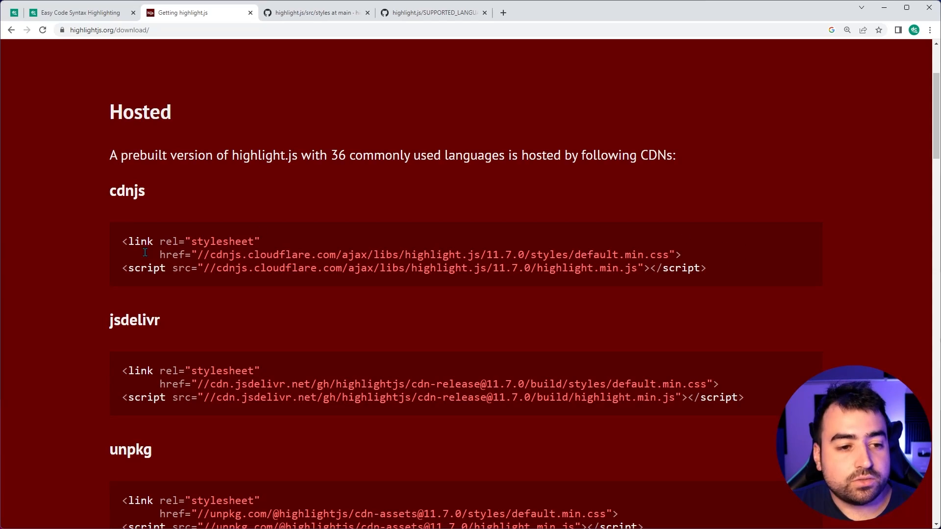
left_click_drag(123, 241, 681, 255)
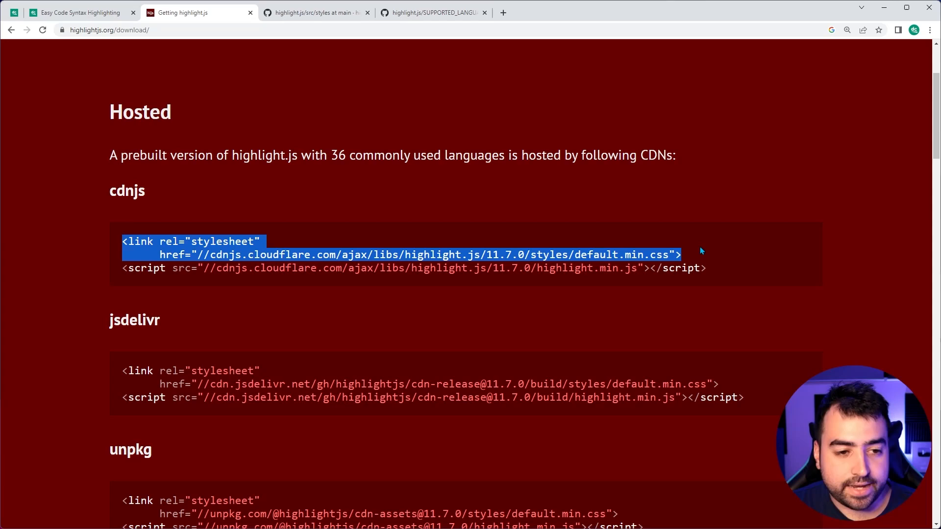
mouse_move(672, 252)
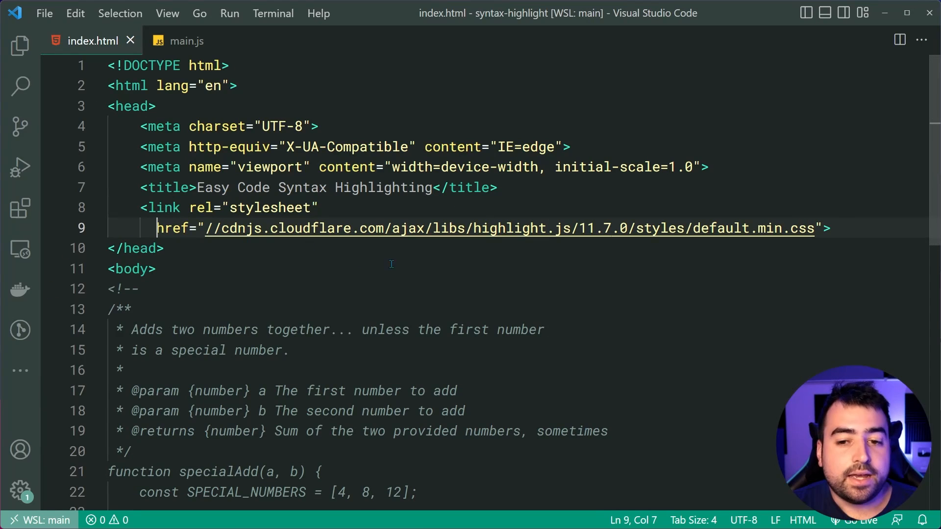
Join the pasted stylesheet link onto one line and add the cdnjs highlight.min.js script tag
key("Backspace")
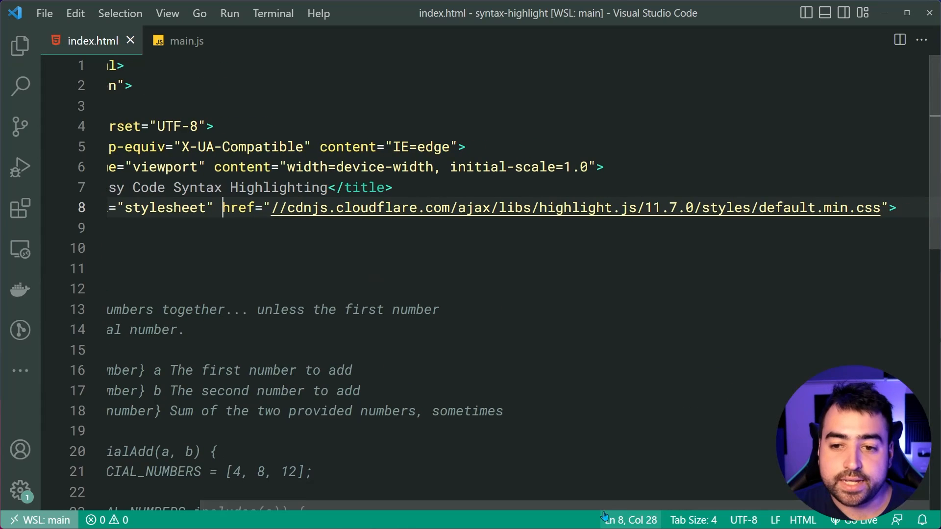
double_click(786, 208)
type("-->")
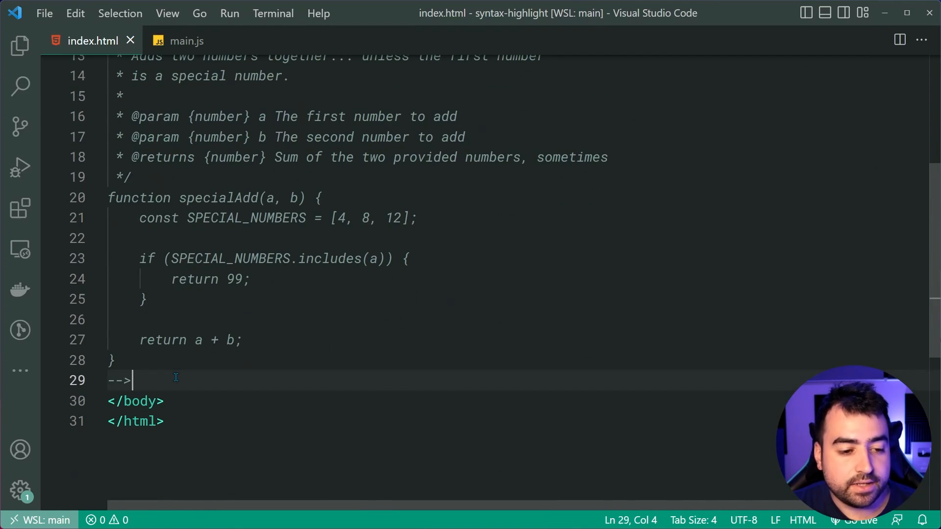
type("<script src=\"//cdnjs.cloudflare.com/ajax/libs/highlight.js/11.7.0/highlight.min.js\"></")
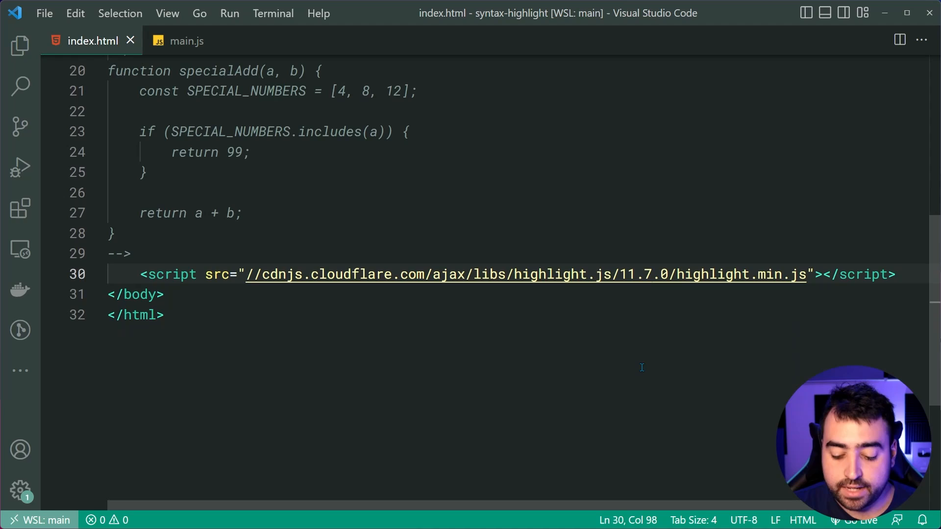
Add an inline script calling hljs.highlightAll(); after the library before </body>
type("script")
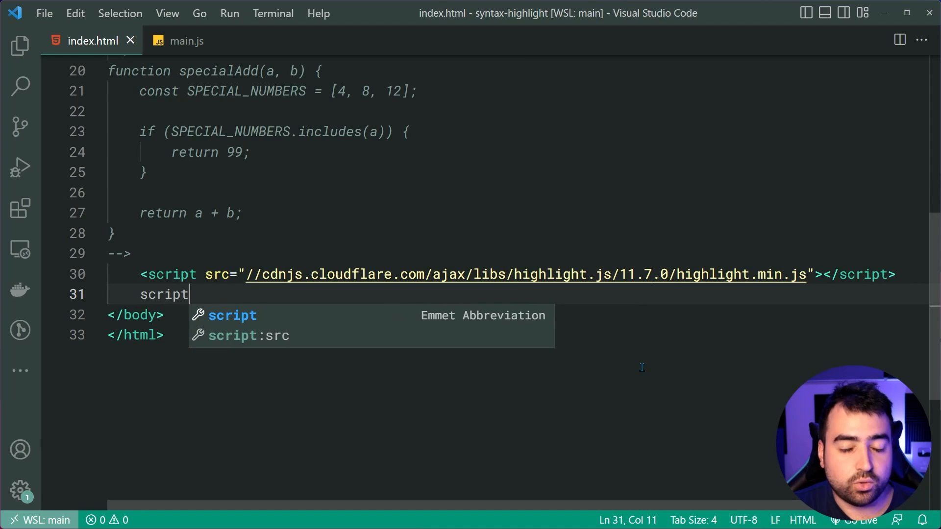
key("Tab")
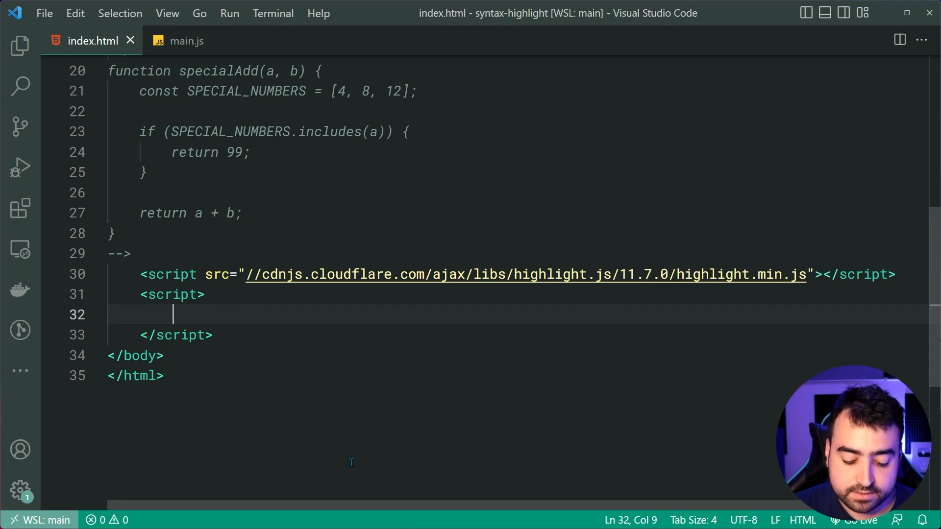
type("hljs.highlightAll(")
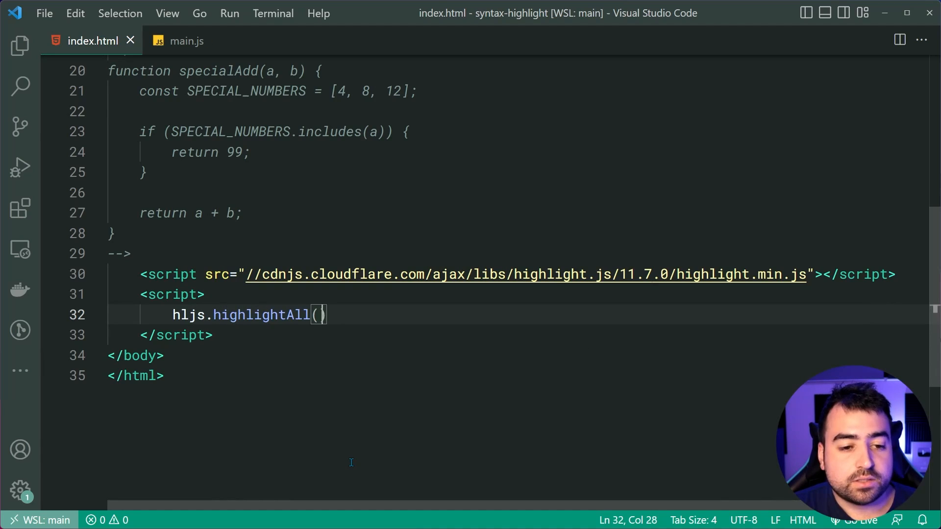
type(";")
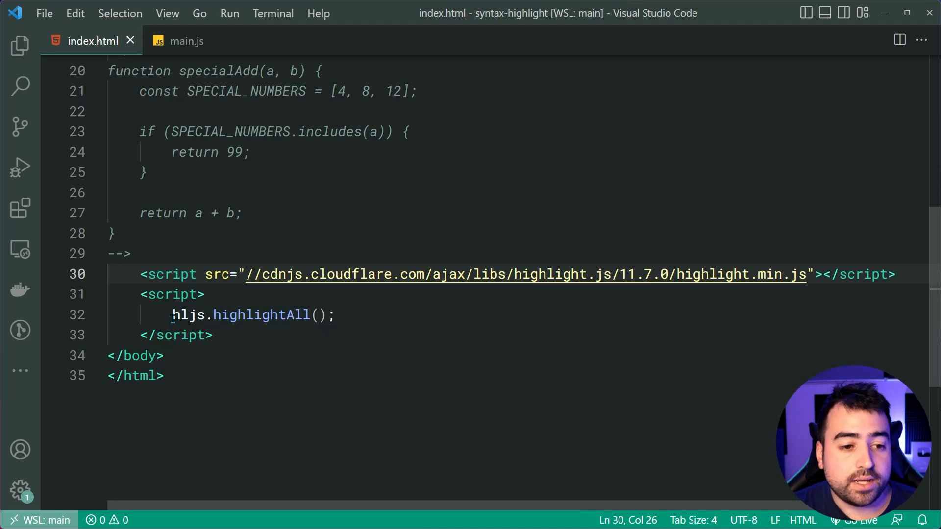
double_click(189, 315)
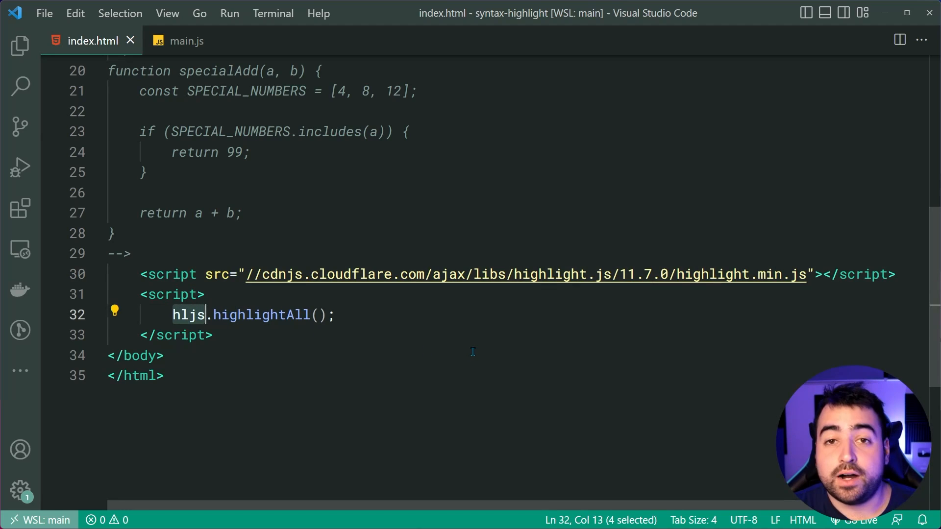
double_click(261, 315)
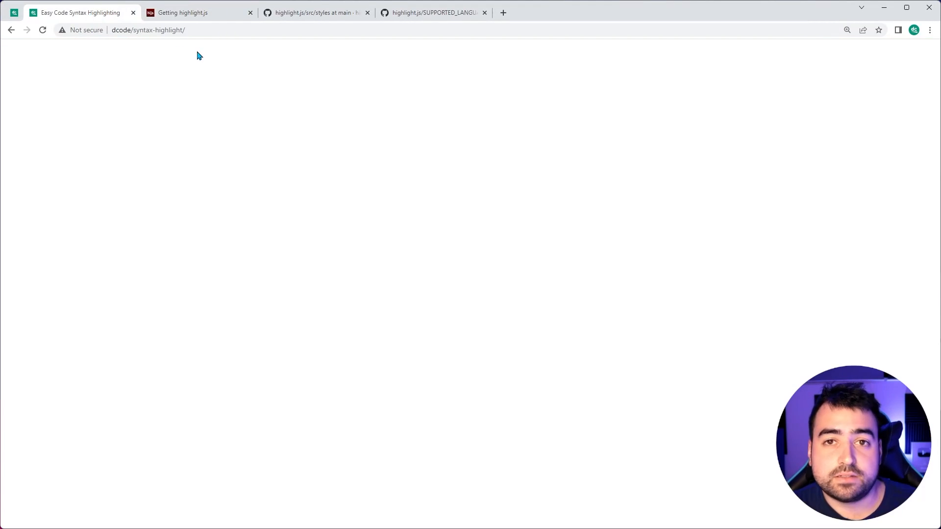
mouse_move(268, 148)
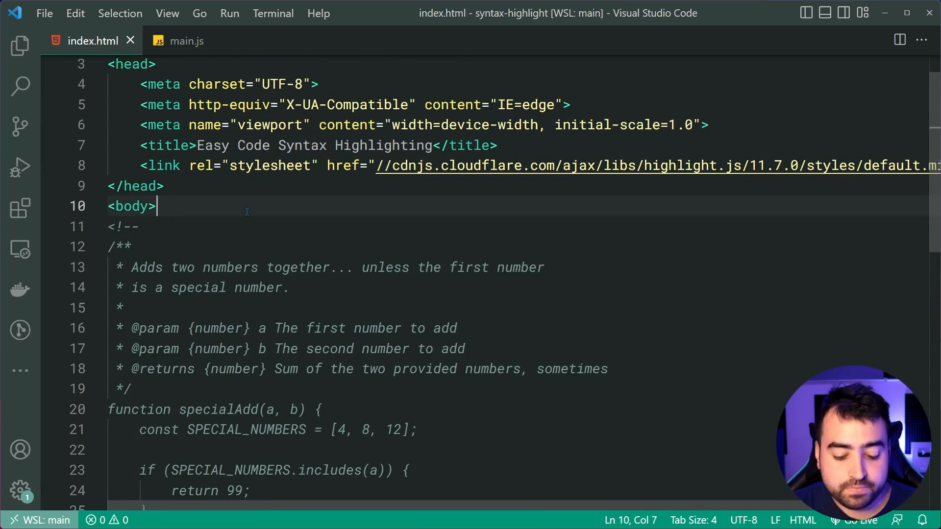
Add an empty <pre></pre> element at the start of the body for the code block
type("<pre></pre>")
type("<code>")
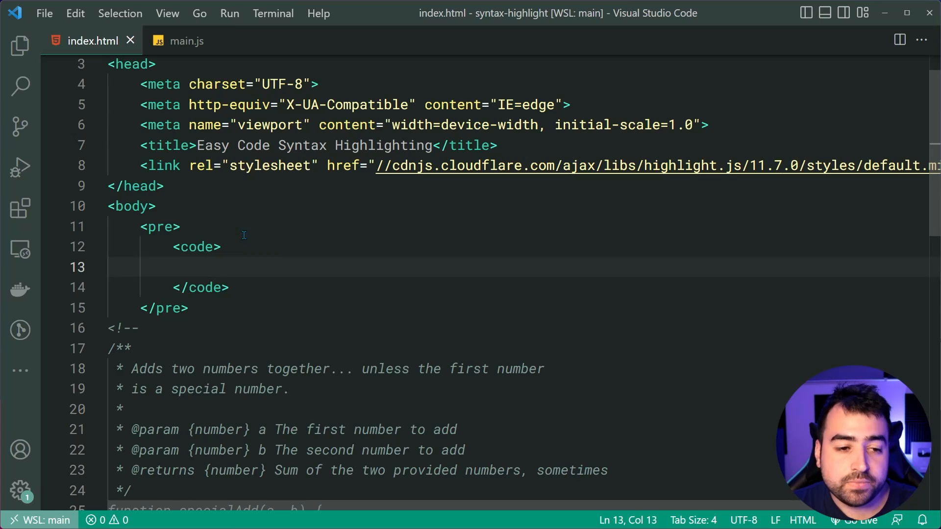
mouse_move(326, 257)
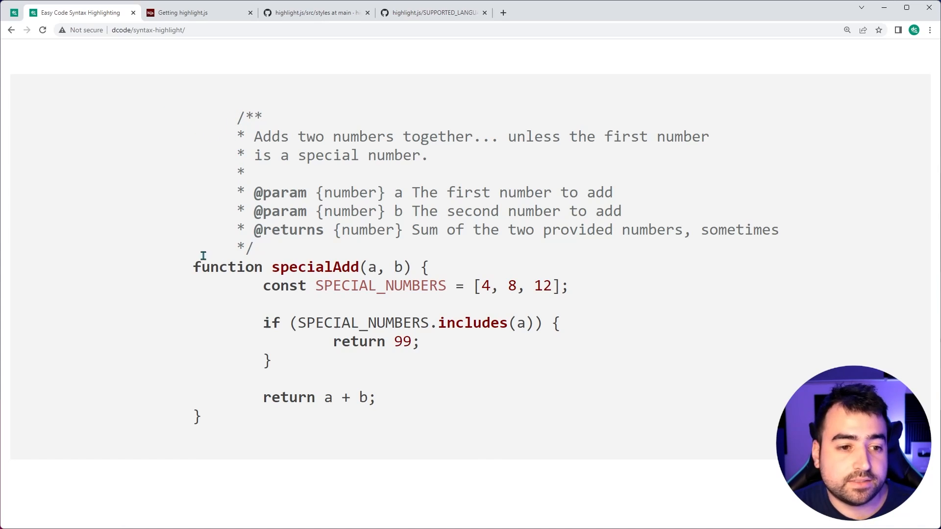
mouse_move(230, 382)
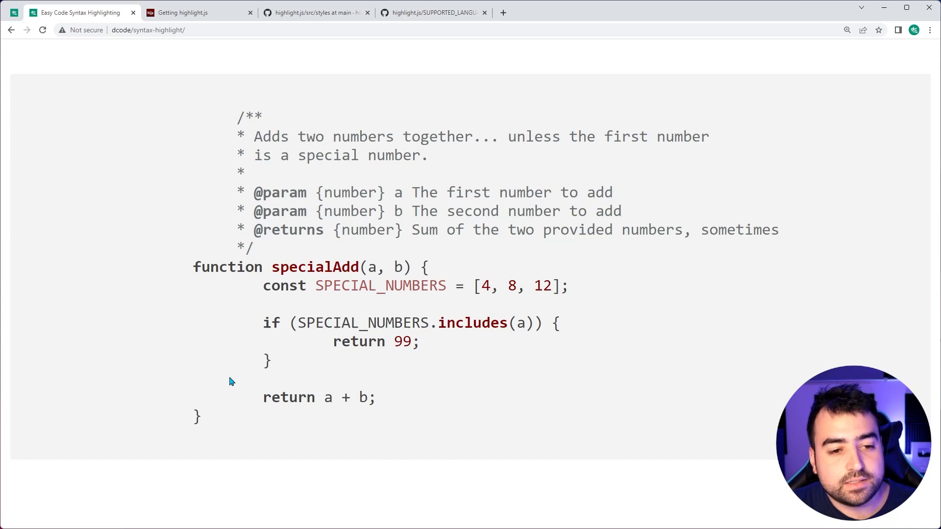
mouse_move(246, 404)
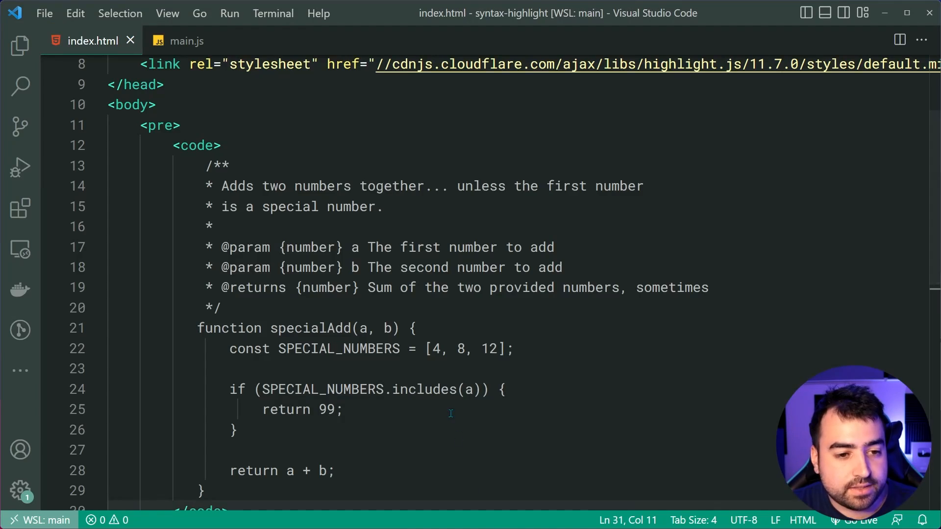
Outdent the specialAdd lines 13–29 so the code starts flush at the left margin
left_click(258, 165)
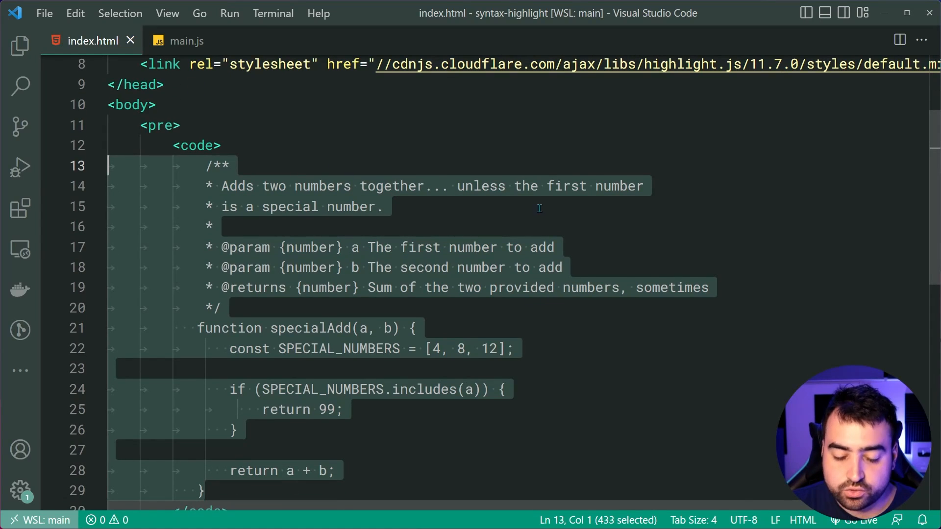
mouse_move(531, 196)
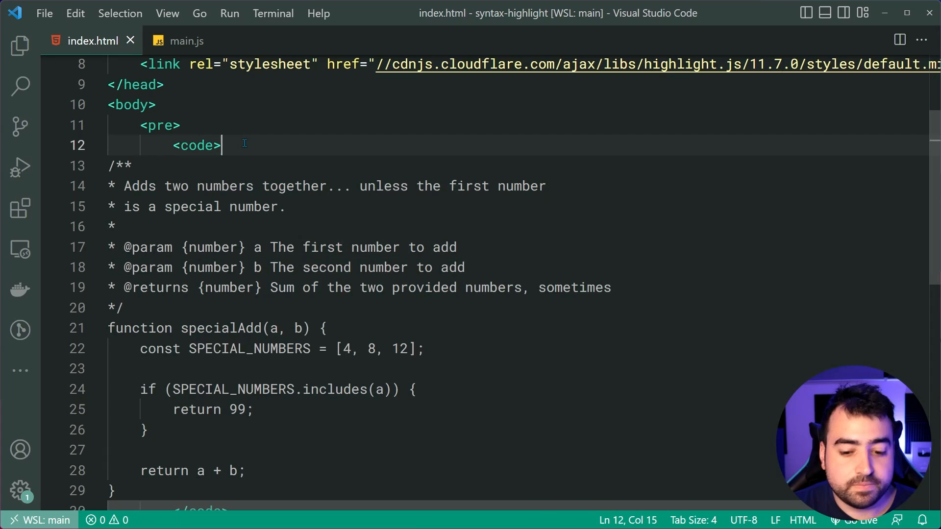
type("{")
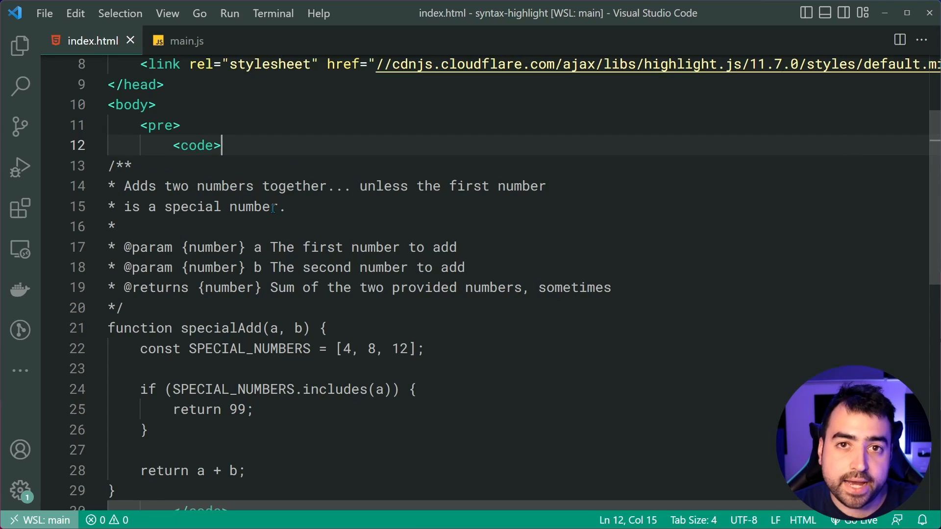
scroll("down", 3)
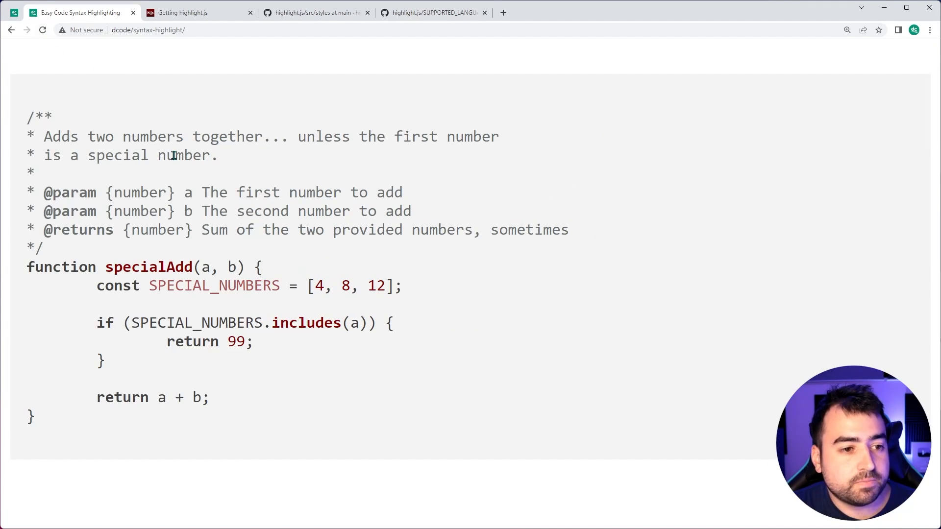
mouse_move(552, 366)
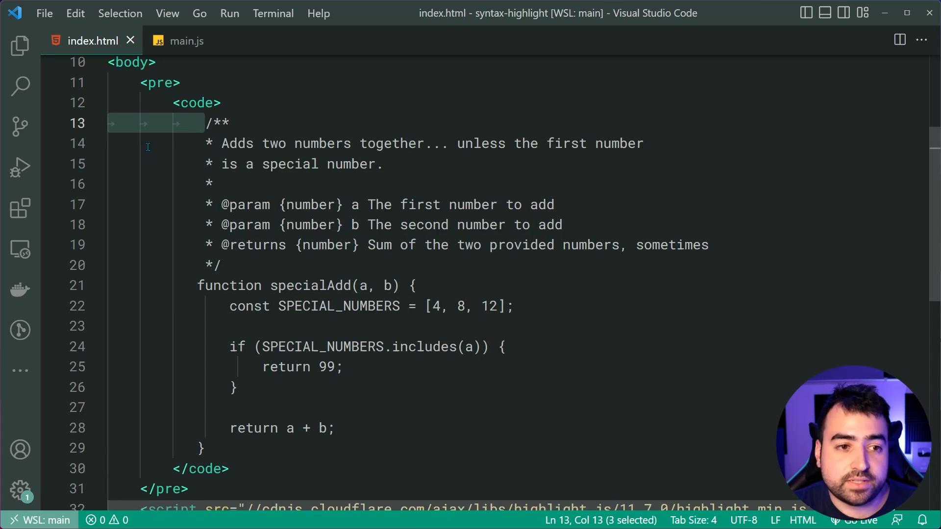
mouse_move(258, 152)
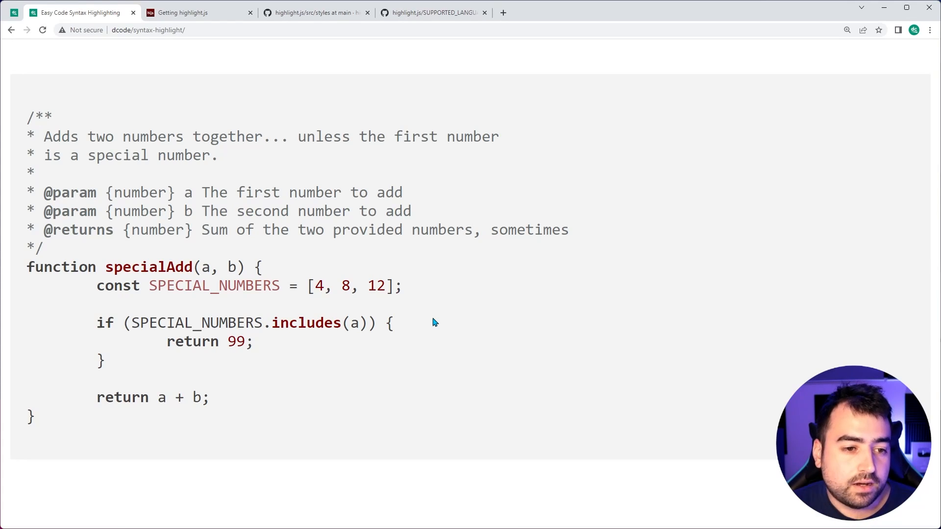
mouse_move(411, 332)
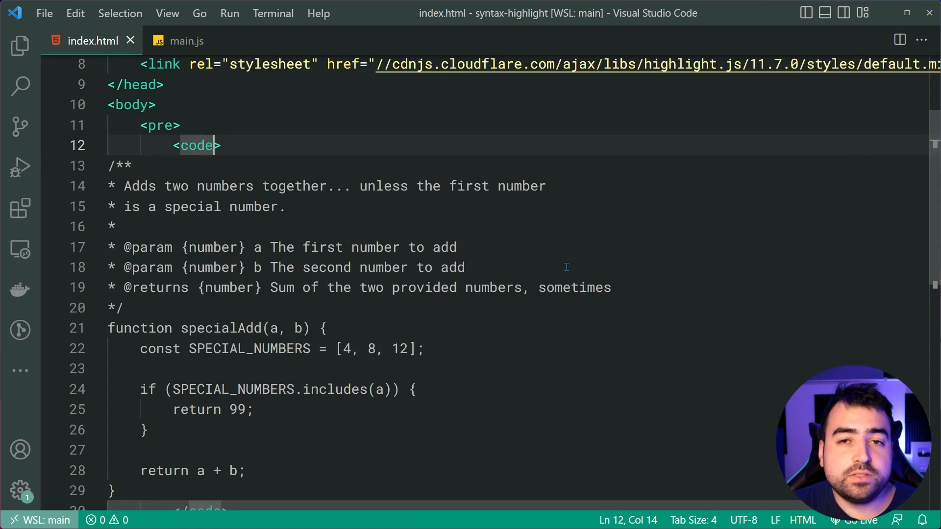
Give the <code> tag class="language-javascript", briefly testing python before restoring javascript
type("class=\"\"")
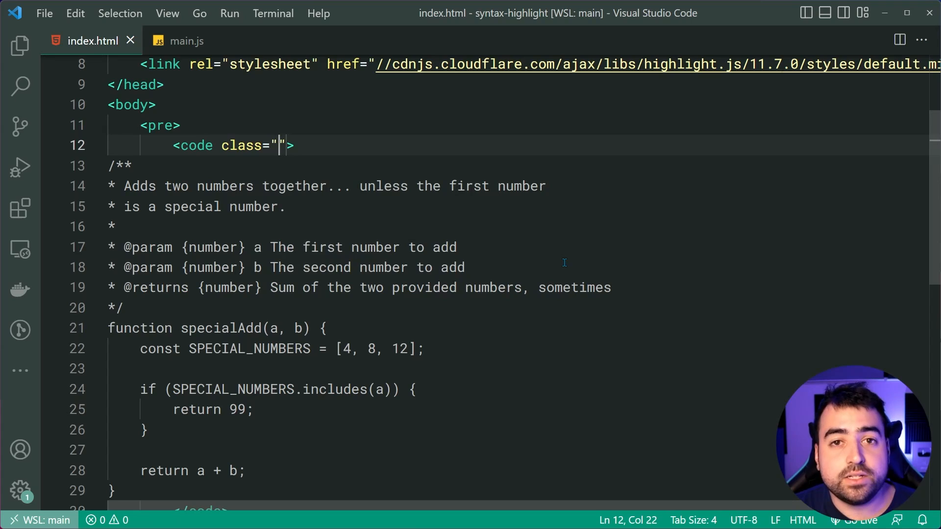
type("language")
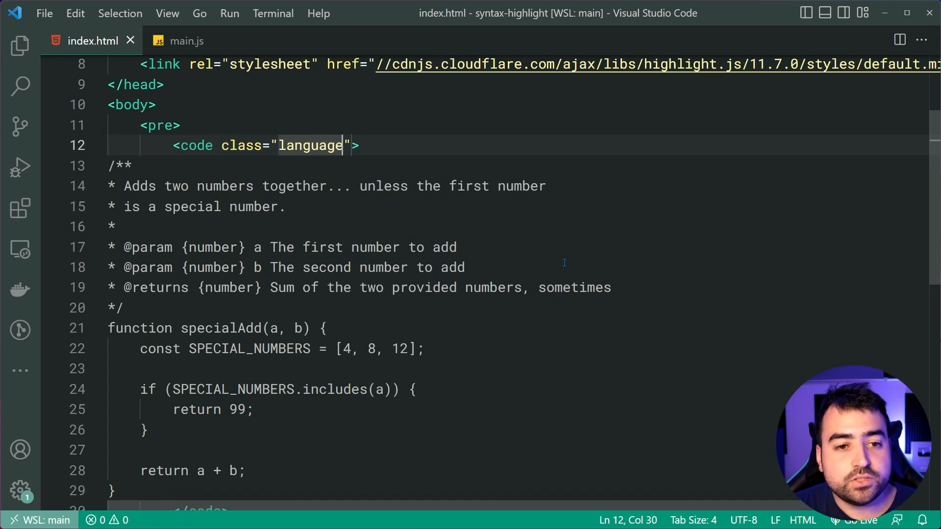
type("-")
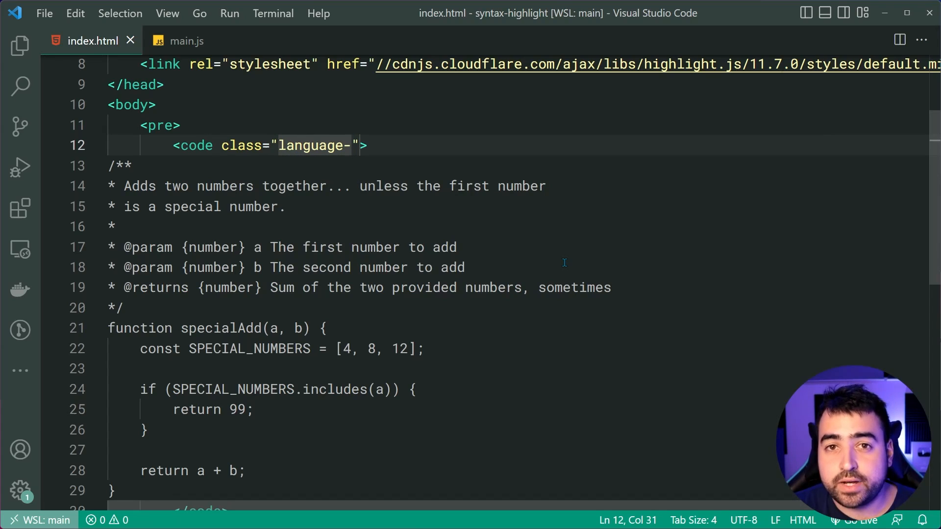
type("javasc")
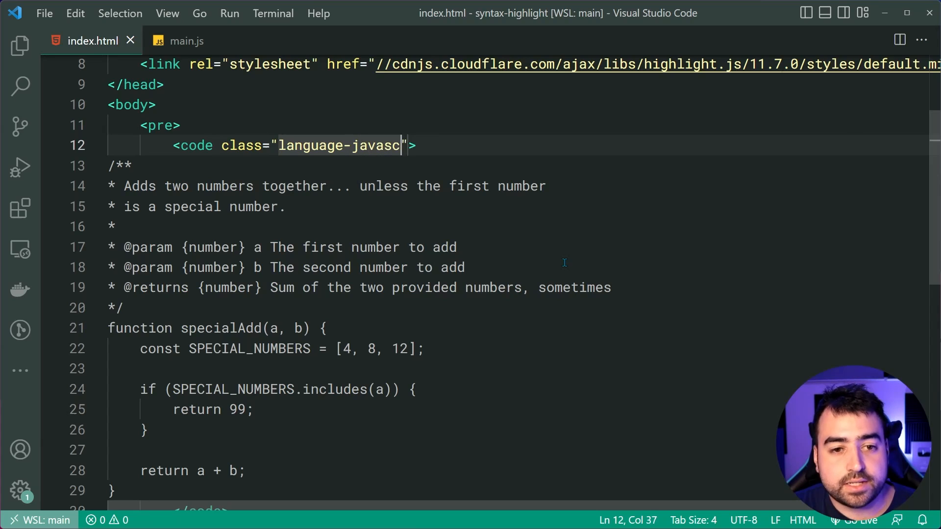
type("ipt")
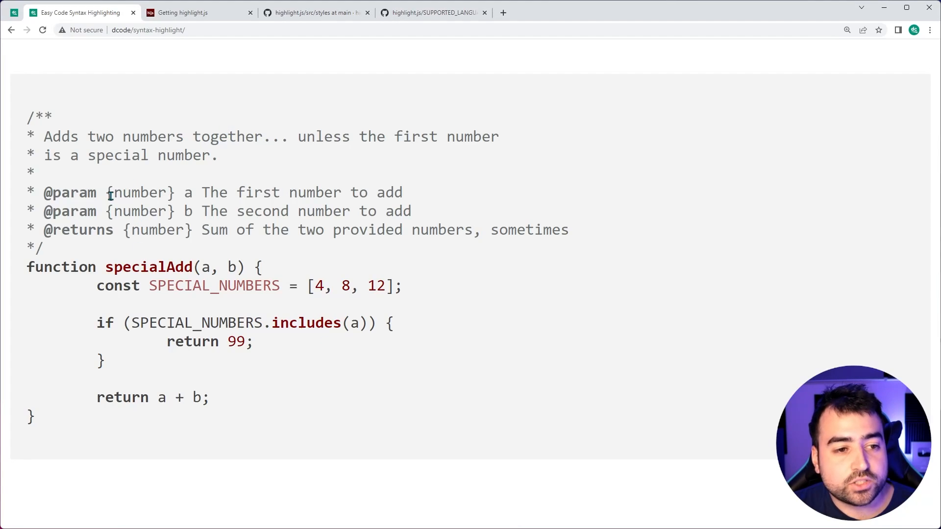
mouse_move(237, 166)
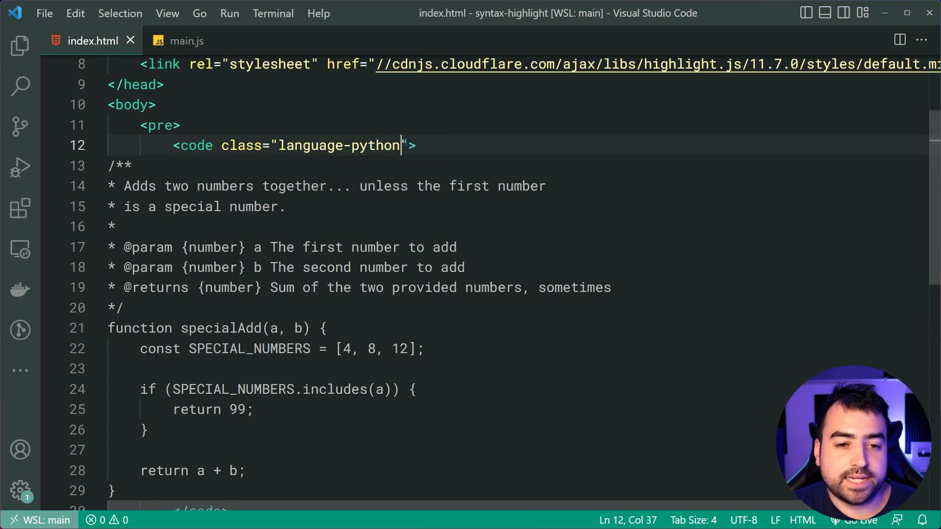
type("javascript")
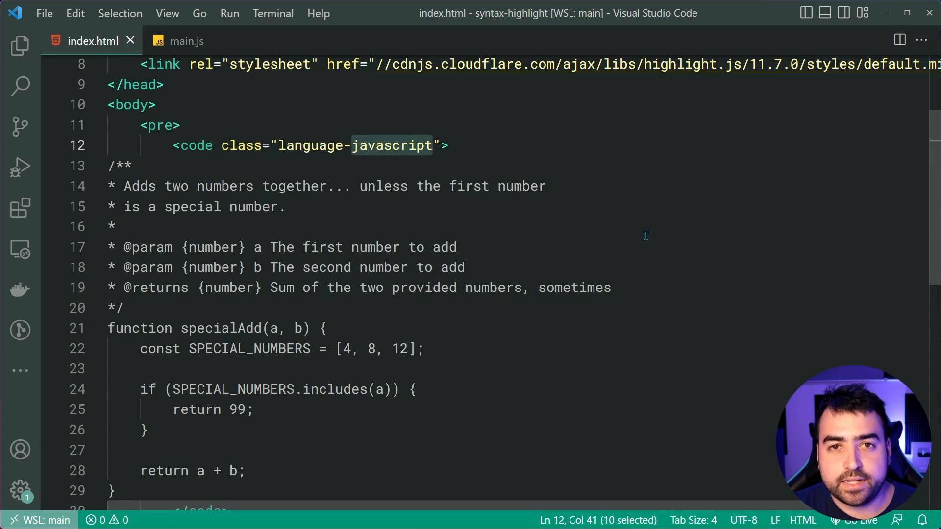
left_click(448, 145)
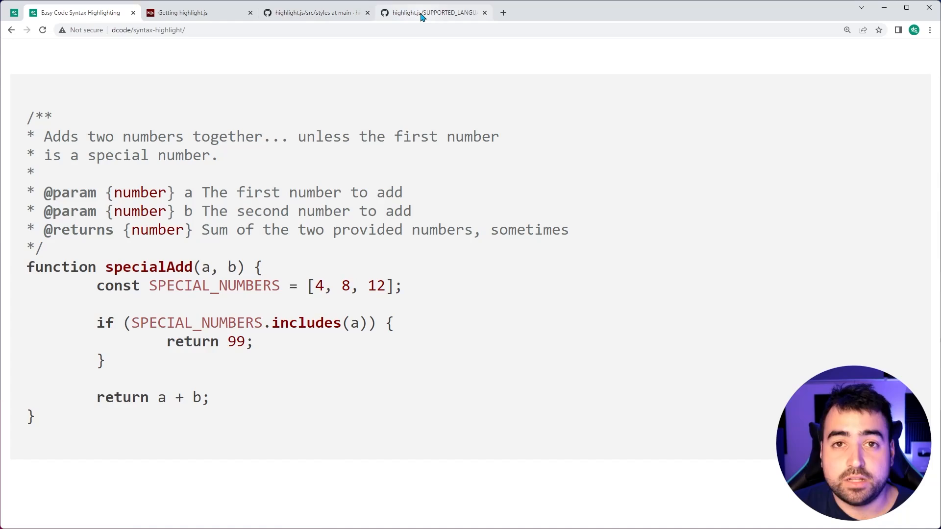
Search the SUPPORTED_LANGUAGES page for 'javascr' and locate the JavaScript row with aliases javascript, js, jsx
left_click(432, 12)
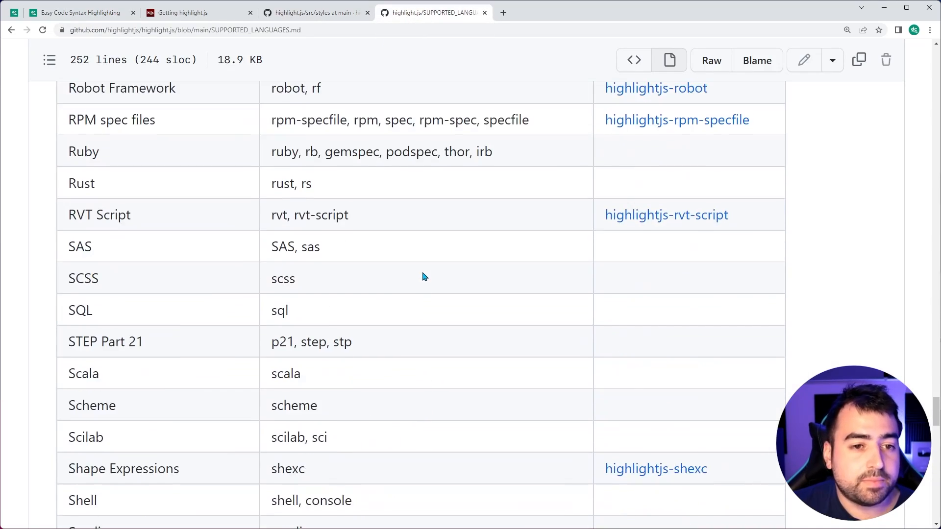
scroll("up", 3)
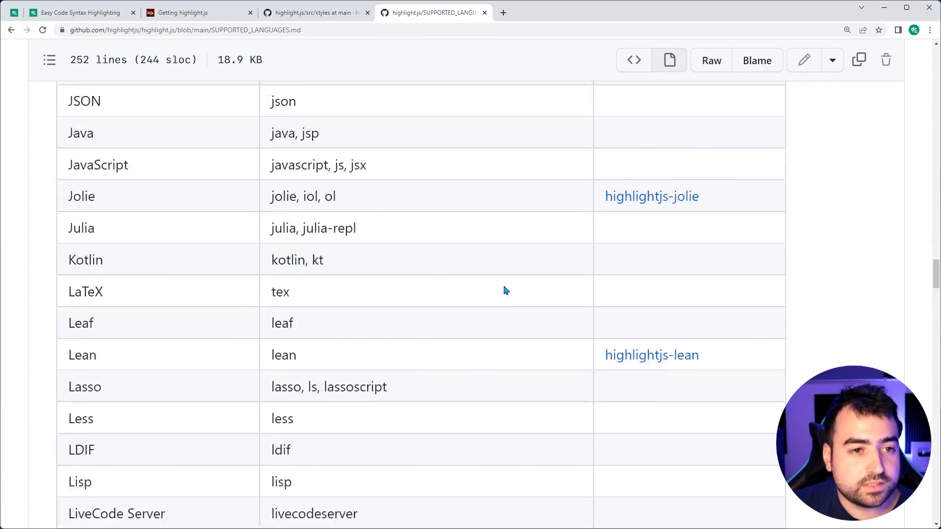
scroll("up", 3)
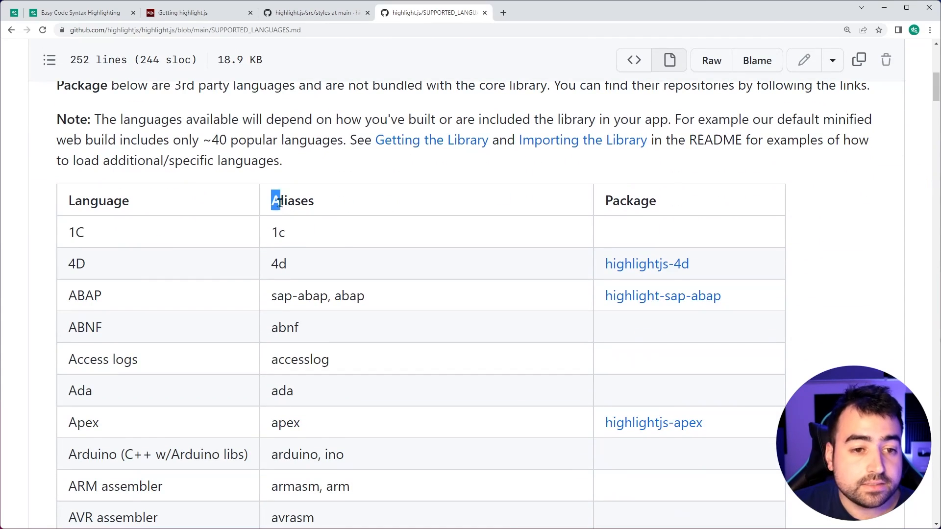
left_click(359, 198)
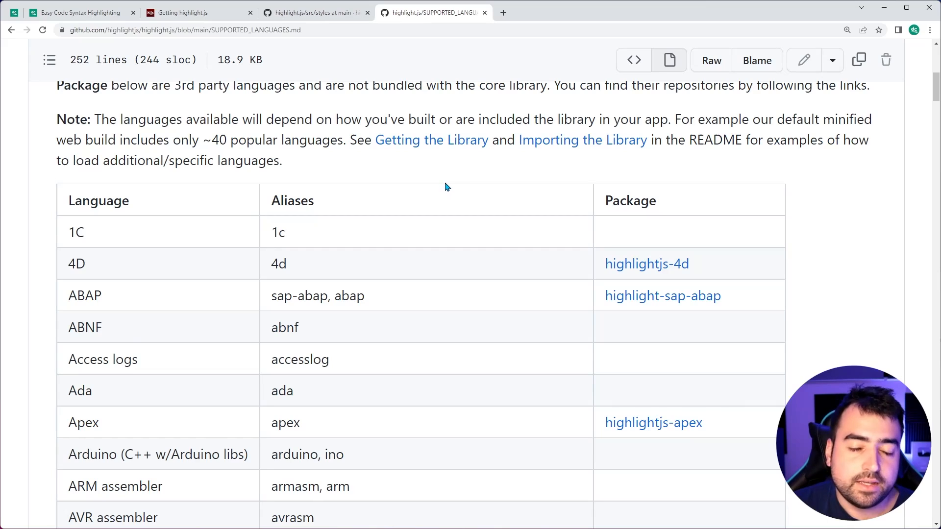
mouse_move(452, 192)
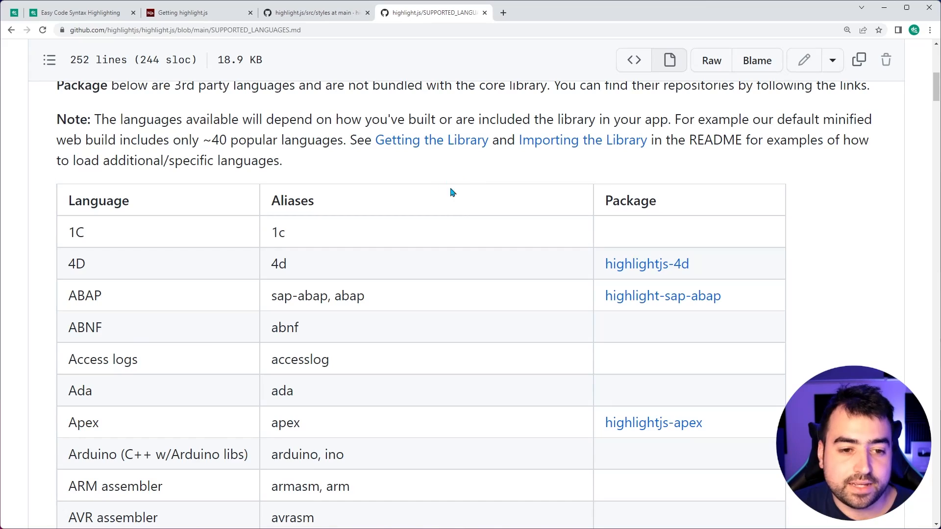
type("javascr")
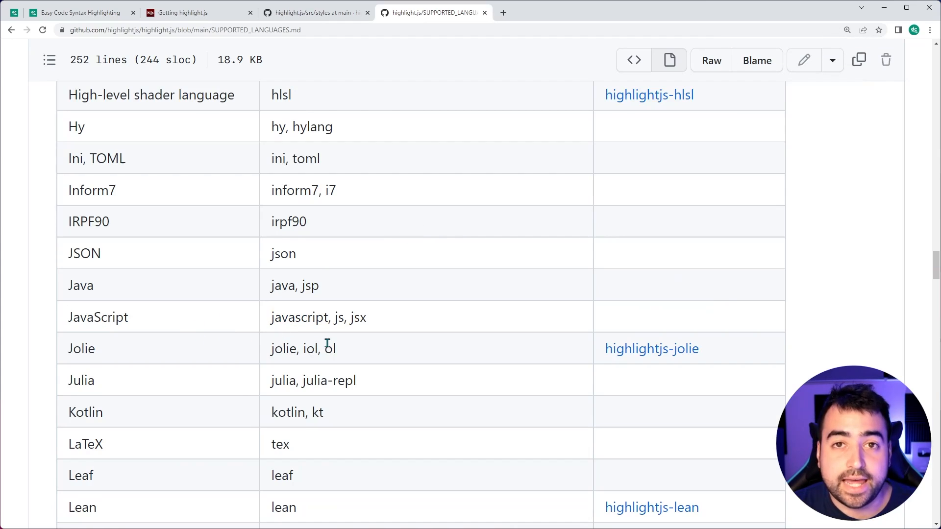
double_click(300, 318)
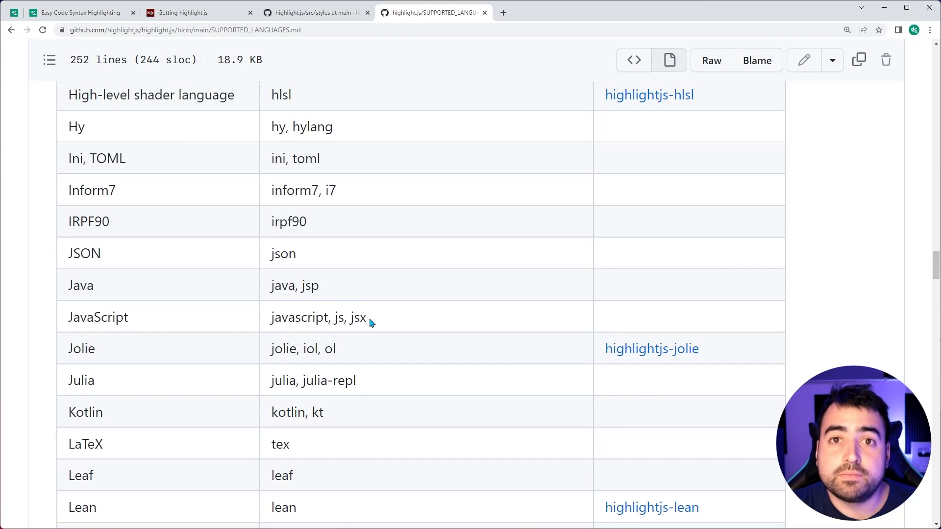
mouse_move(410, 320)
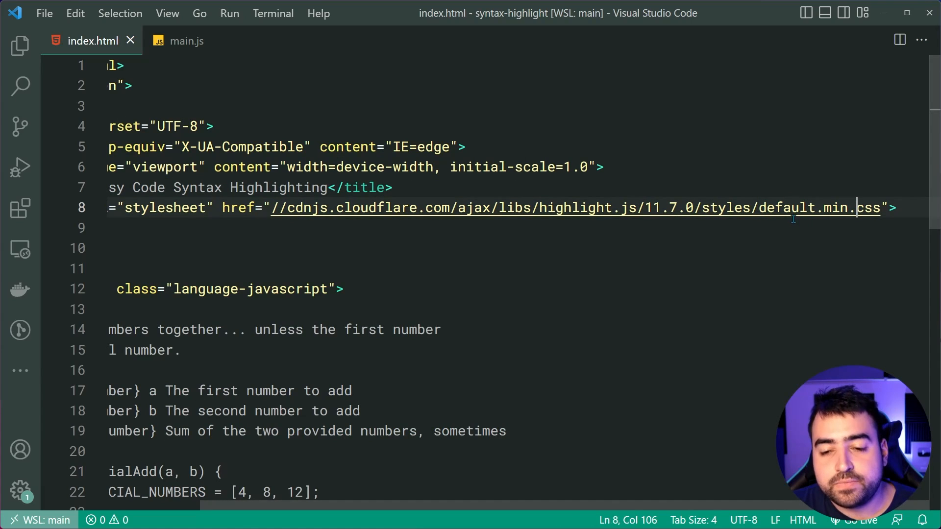
Replace 'default' in the stylesheet href with tomorrow-night-blue after browsing the GitHub styles folder
double_click(789, 208)
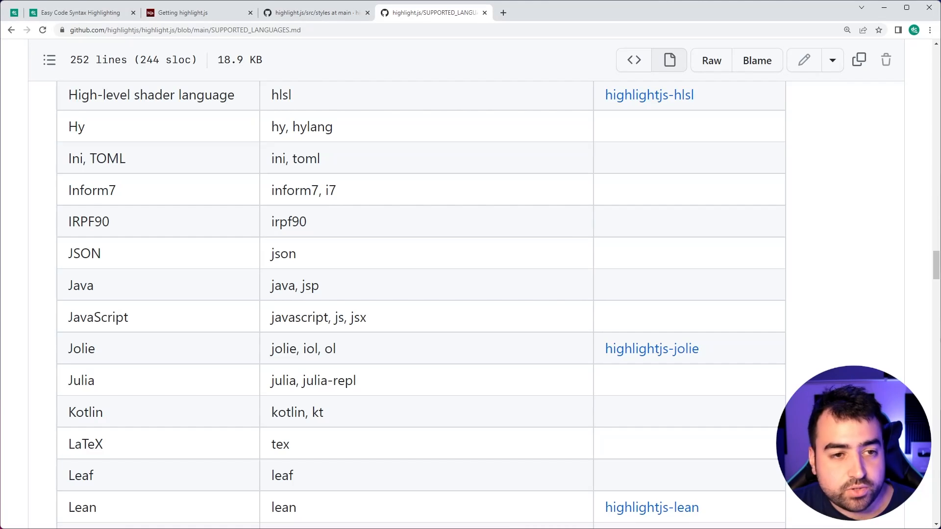
left_click(315, 12)
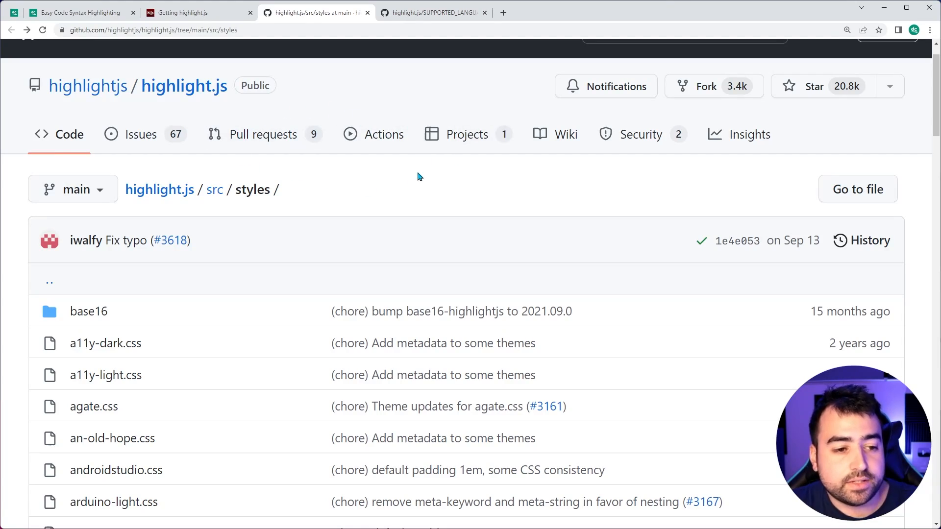
scroll("down", 3)
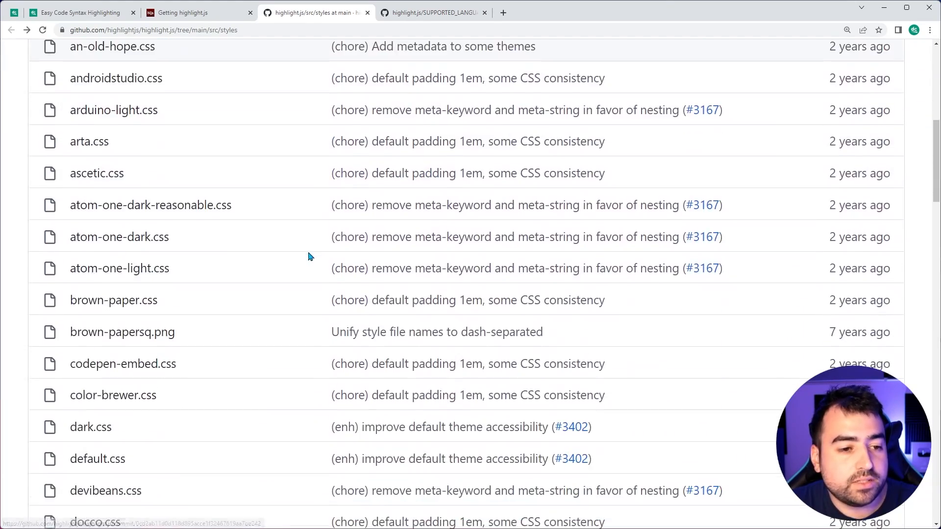
scroll("down", 3)
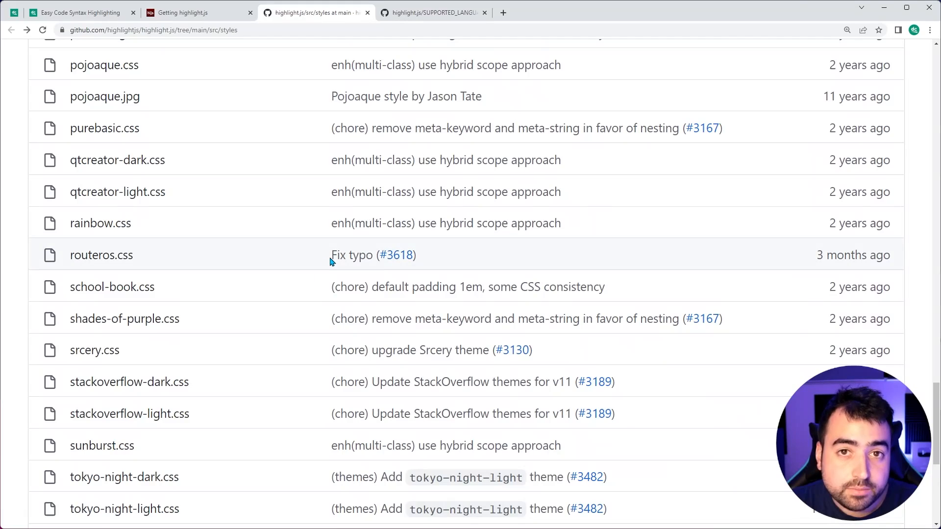
scroll("down", 3)
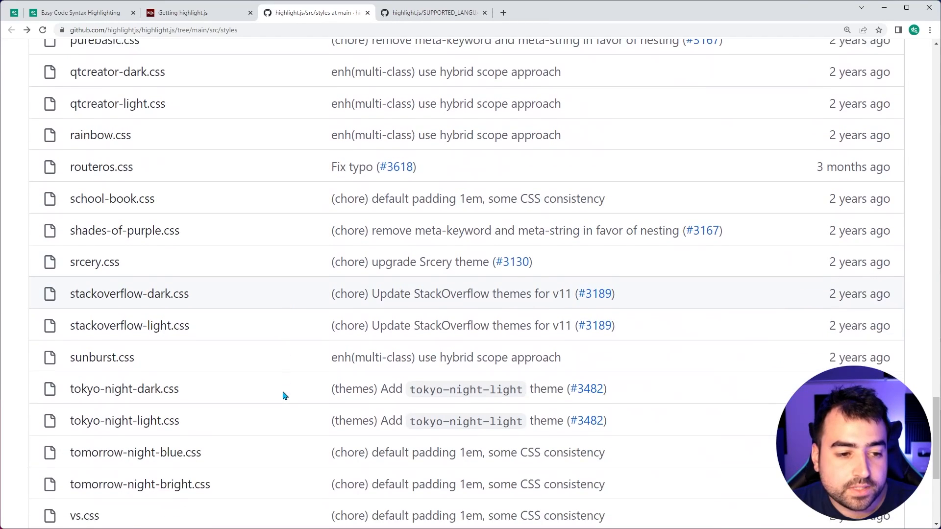
scroll("down", 3)
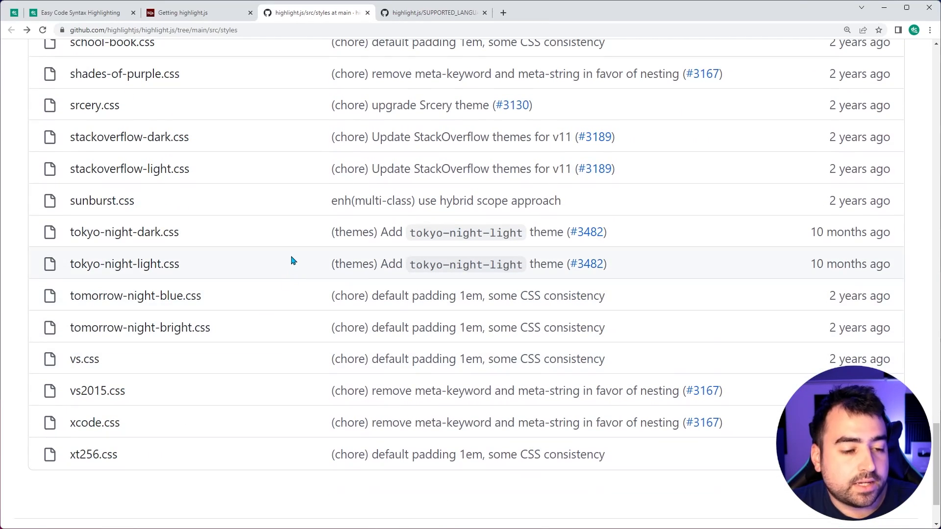
mouse_move(140, 327)
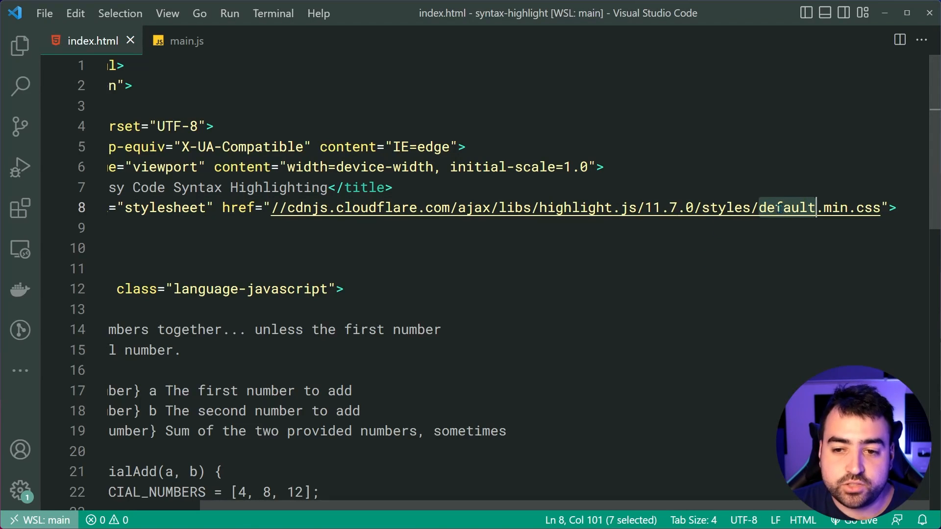
type("tomorrow-night-blue")
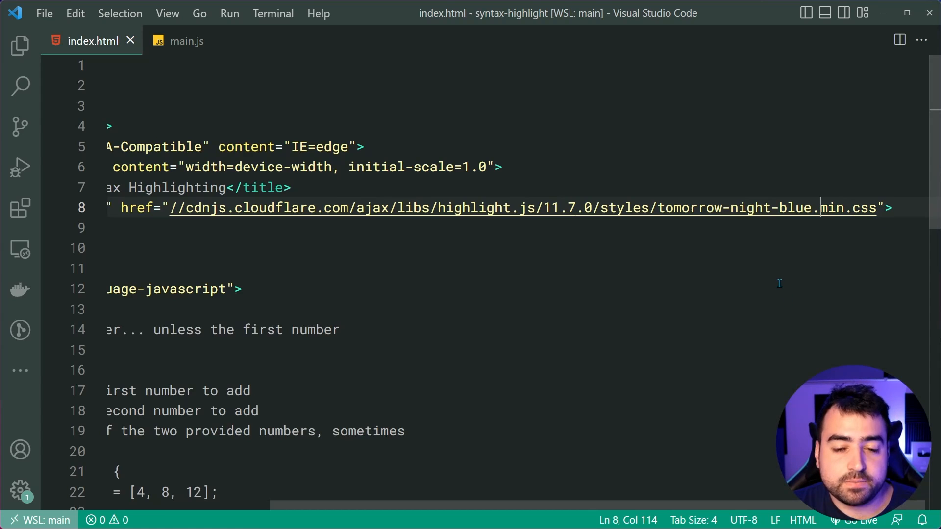
Return to the highlight.js styles folder listing in Chrome and scroll back to the top
left_click(201, 12)
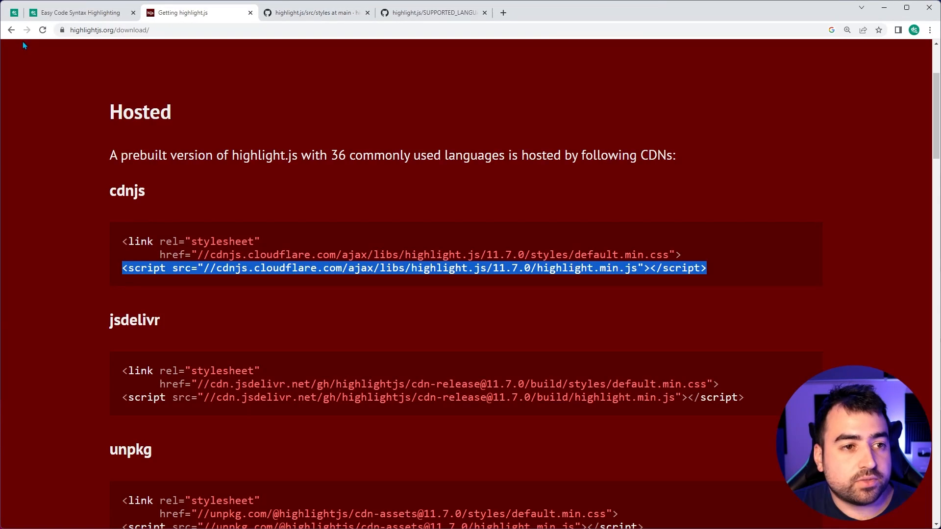
left_click(81, 13)
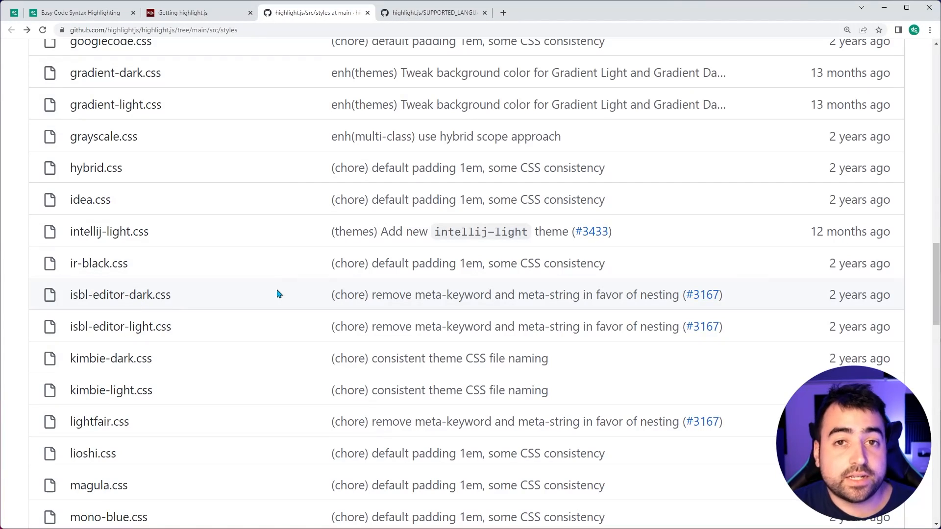
scroll("up", 3)
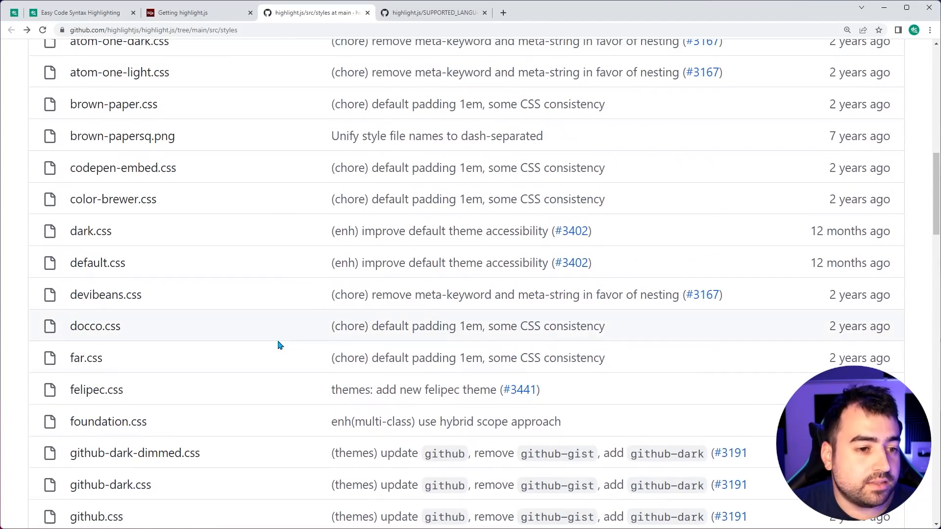
mouse_move(277, 349)
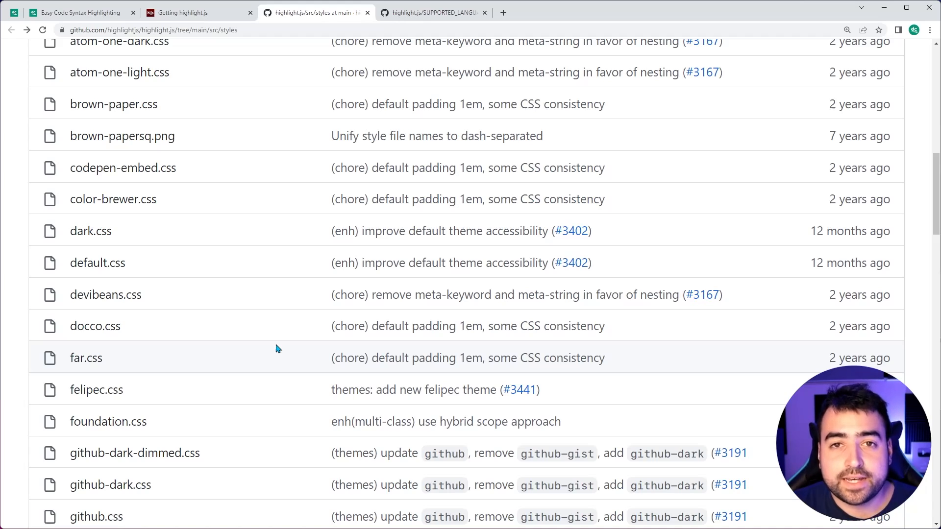
mouse_move(295, 270)
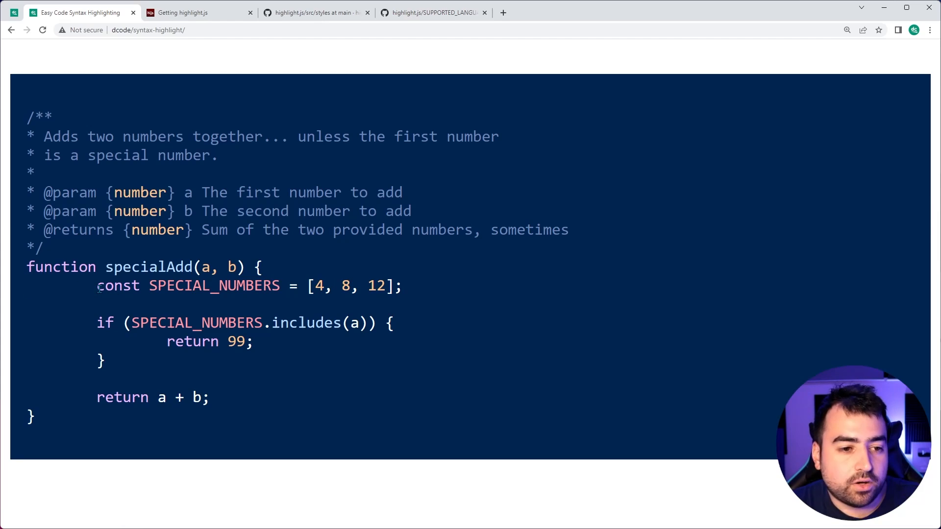
mouse_move(294, 309)
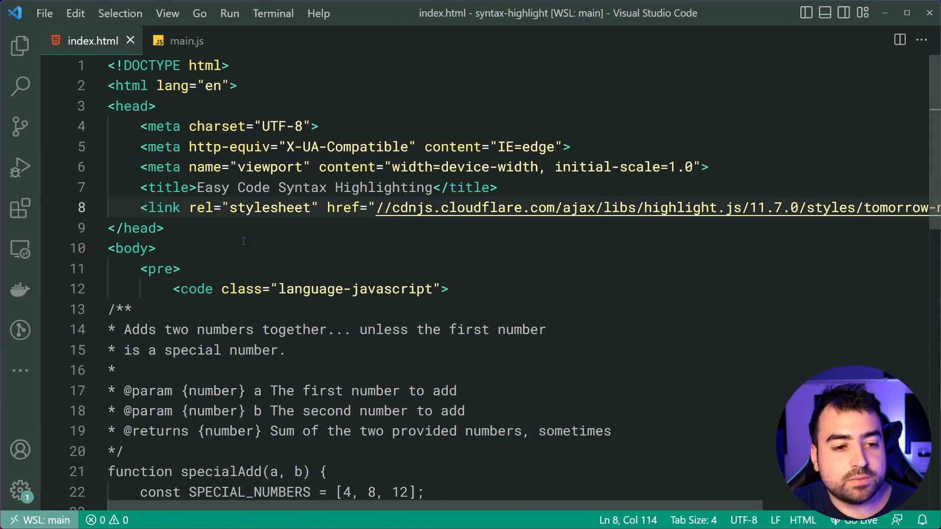
Give the pre element wrapping the code an inline style attribute setting its tab-size
double_click(159, 269)
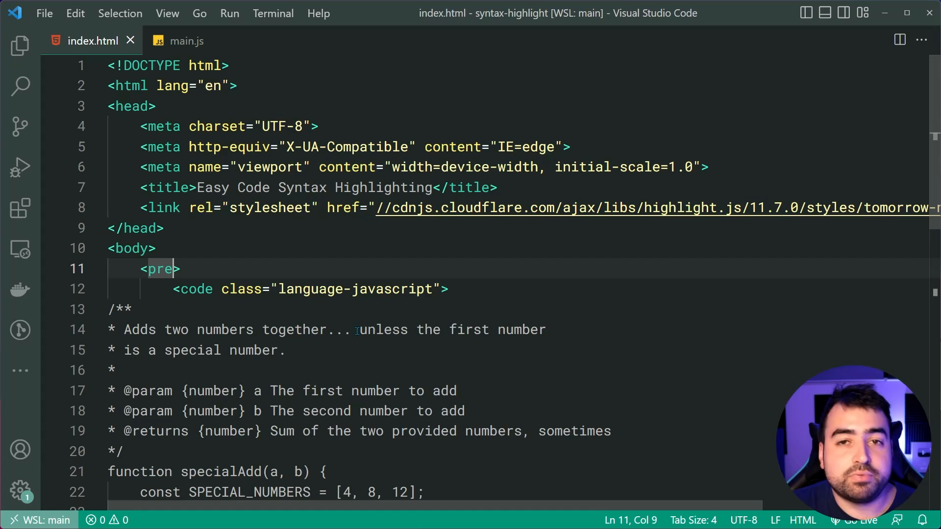
scroll("down", 3)
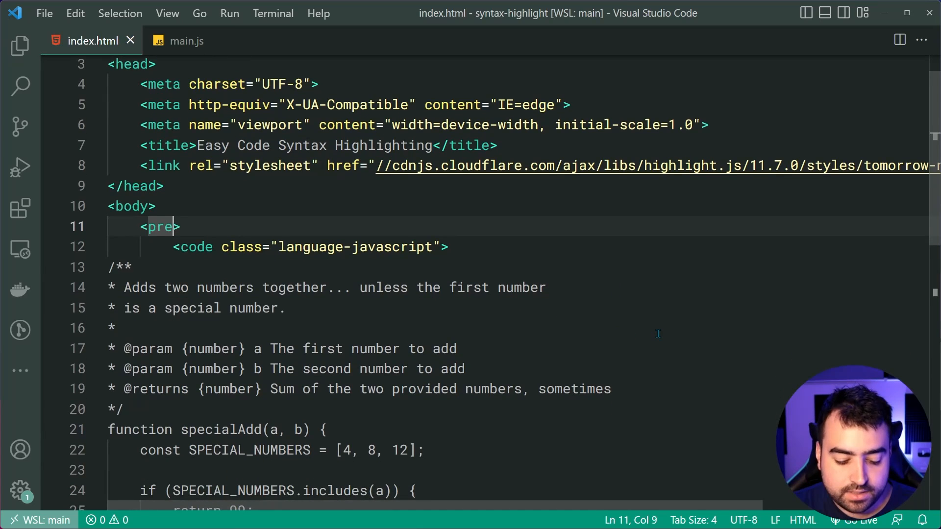
type("style=\"\"")
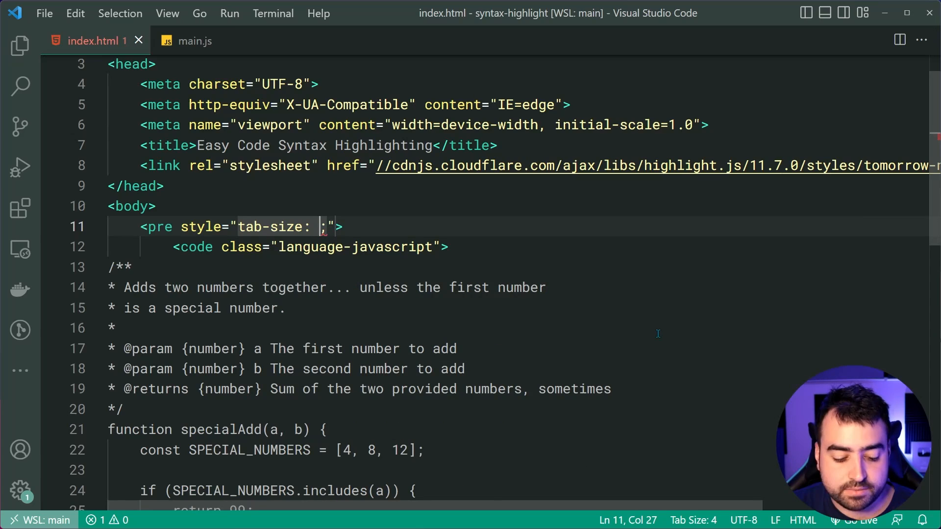
type("4")
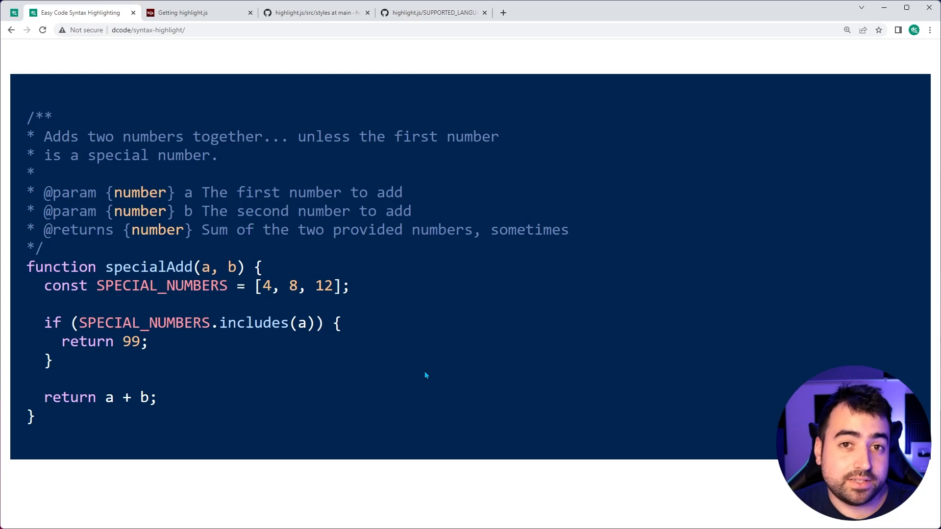
mouse_move(428, 372)
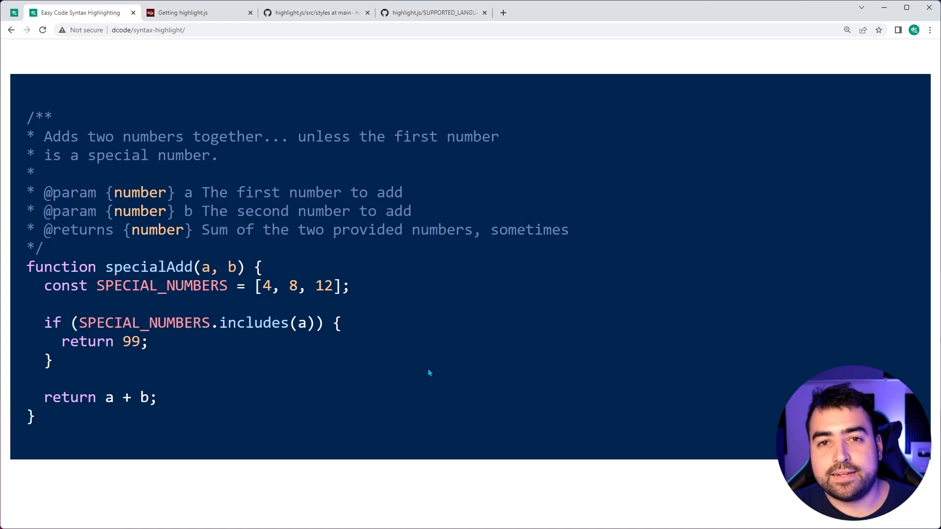